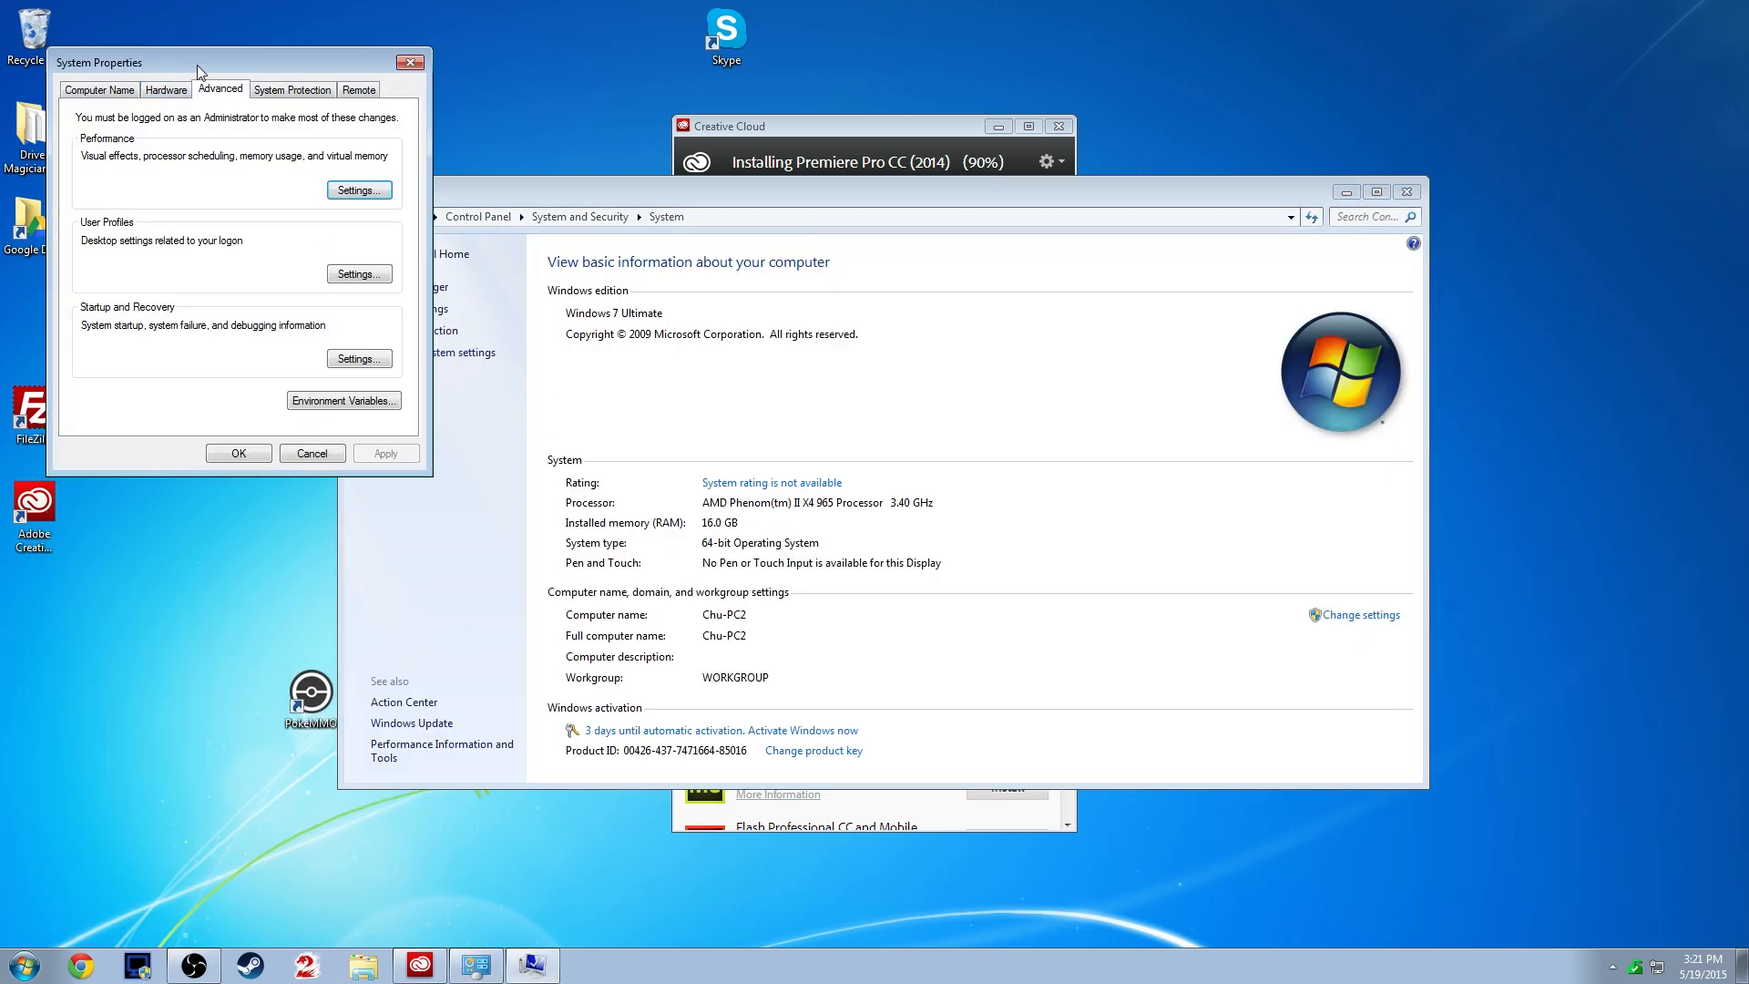
Step: Open Environment Variables and edit the TEMP user variable (%USERPROFILE%\AppData\Local\Temp)
click(343, 400)
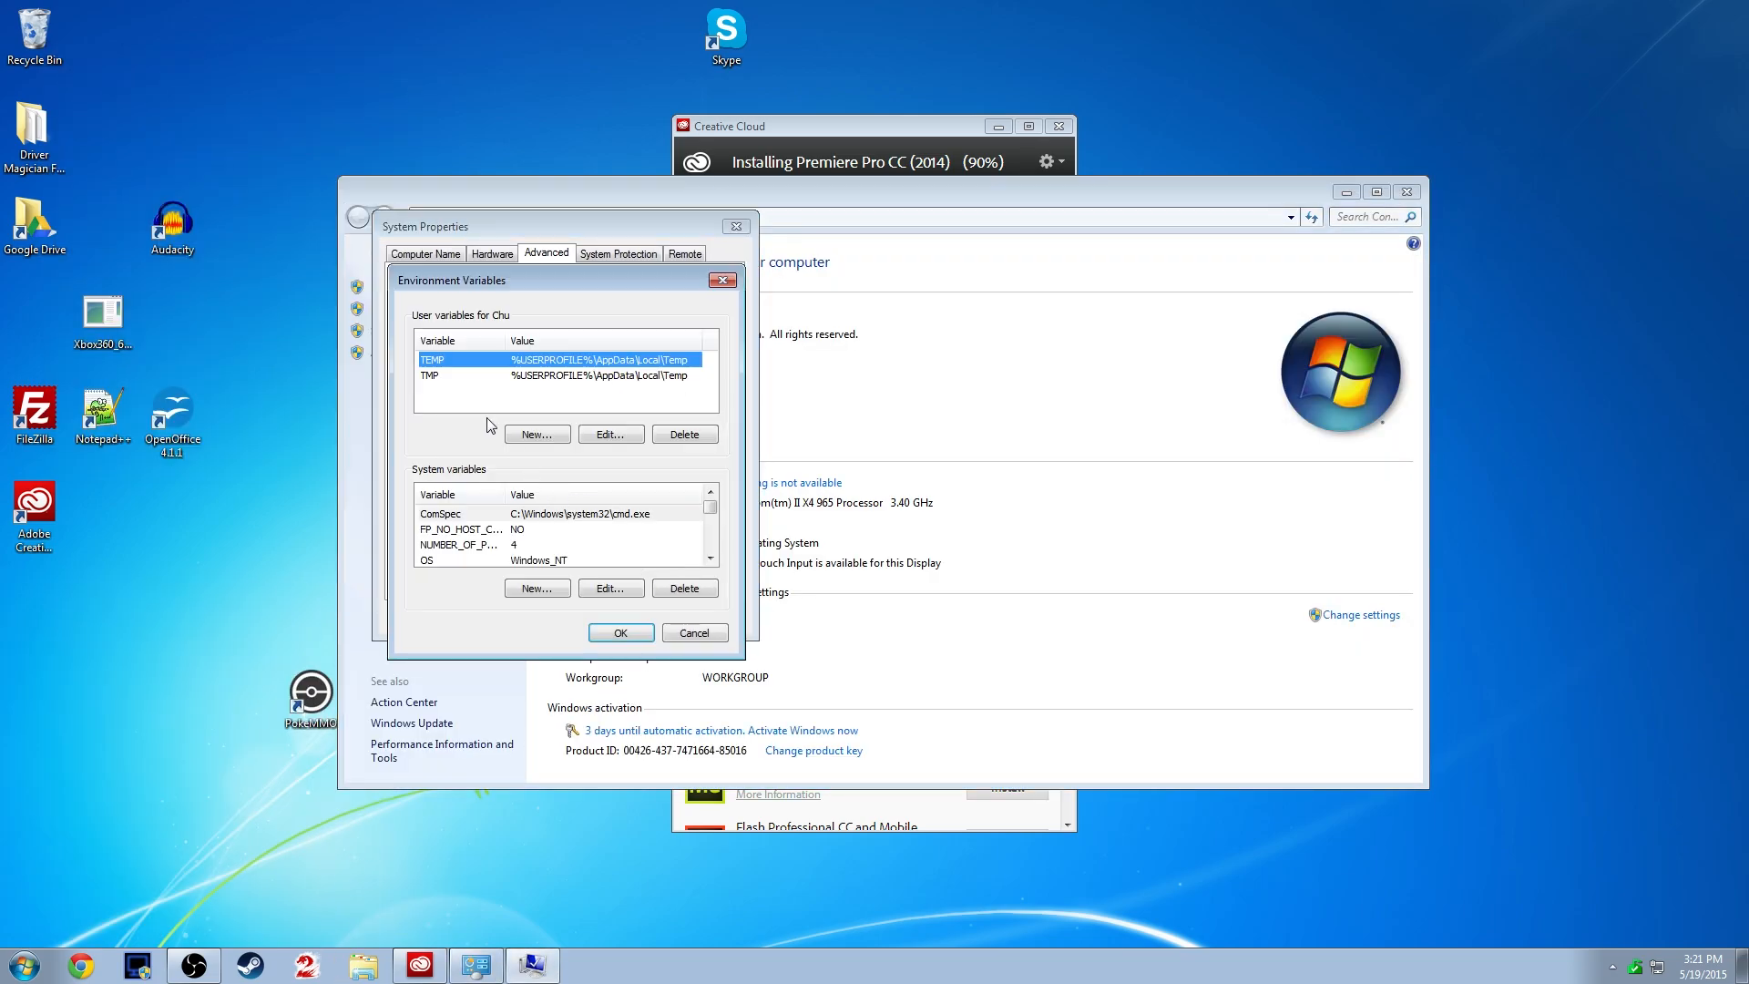
click(610, 434)
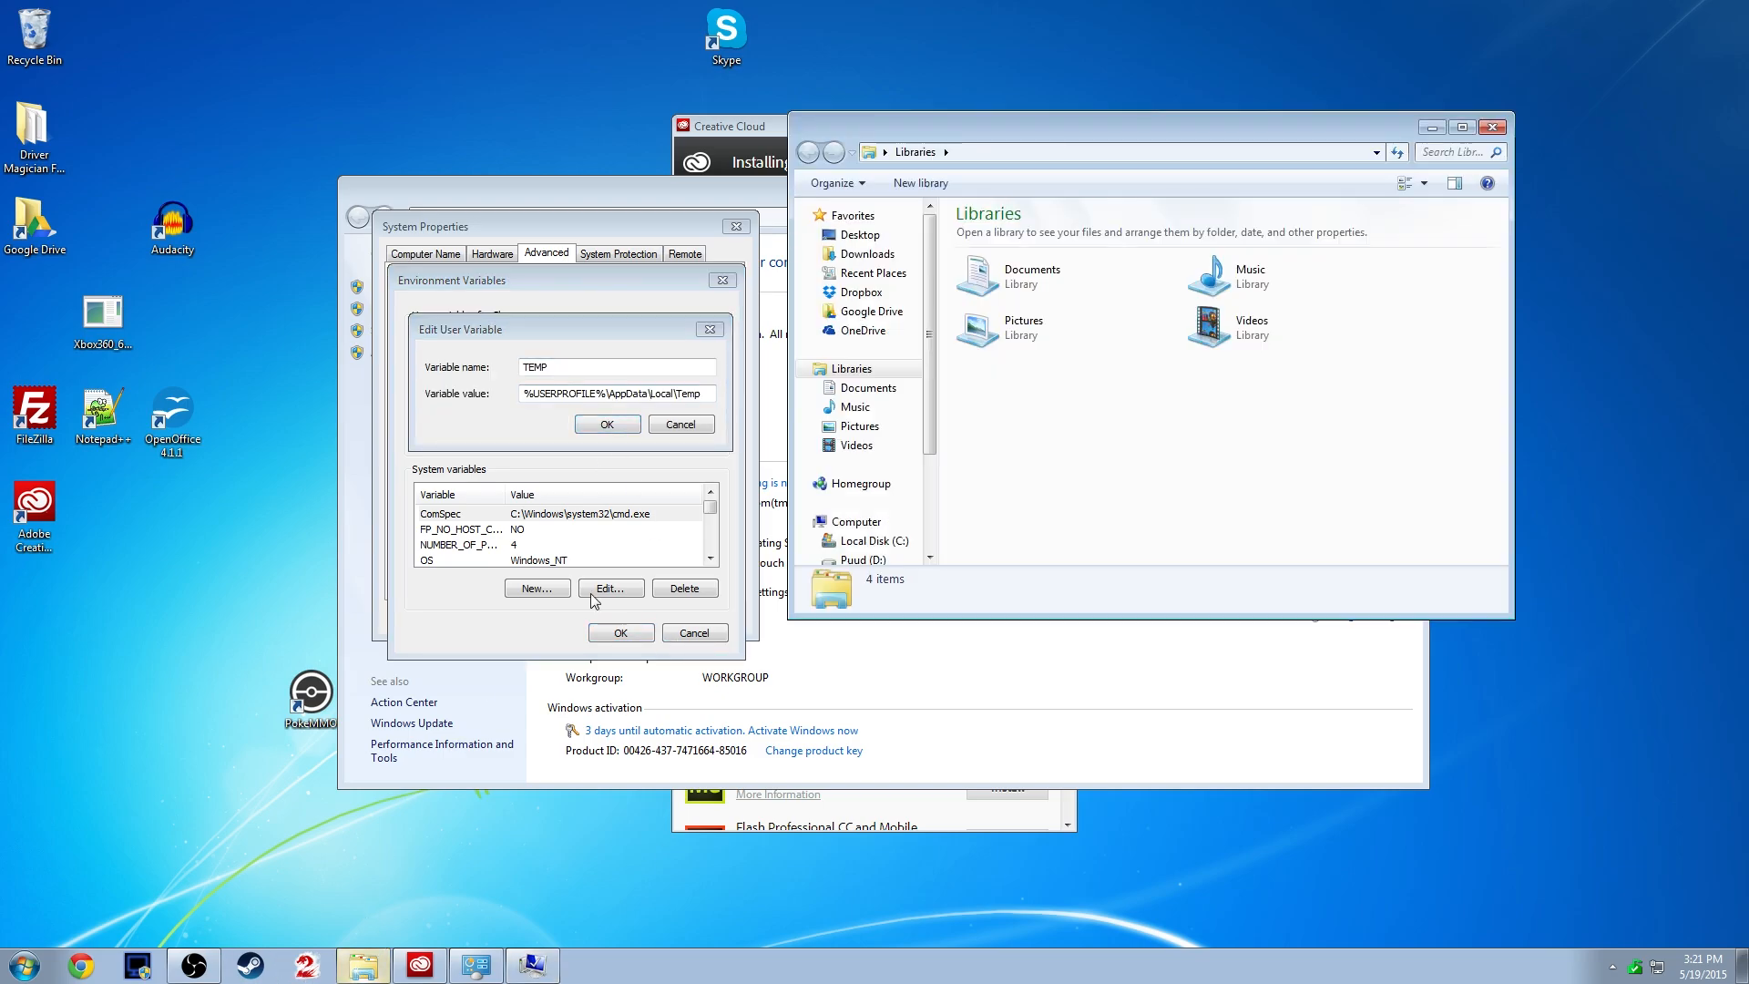
click(856, 521)
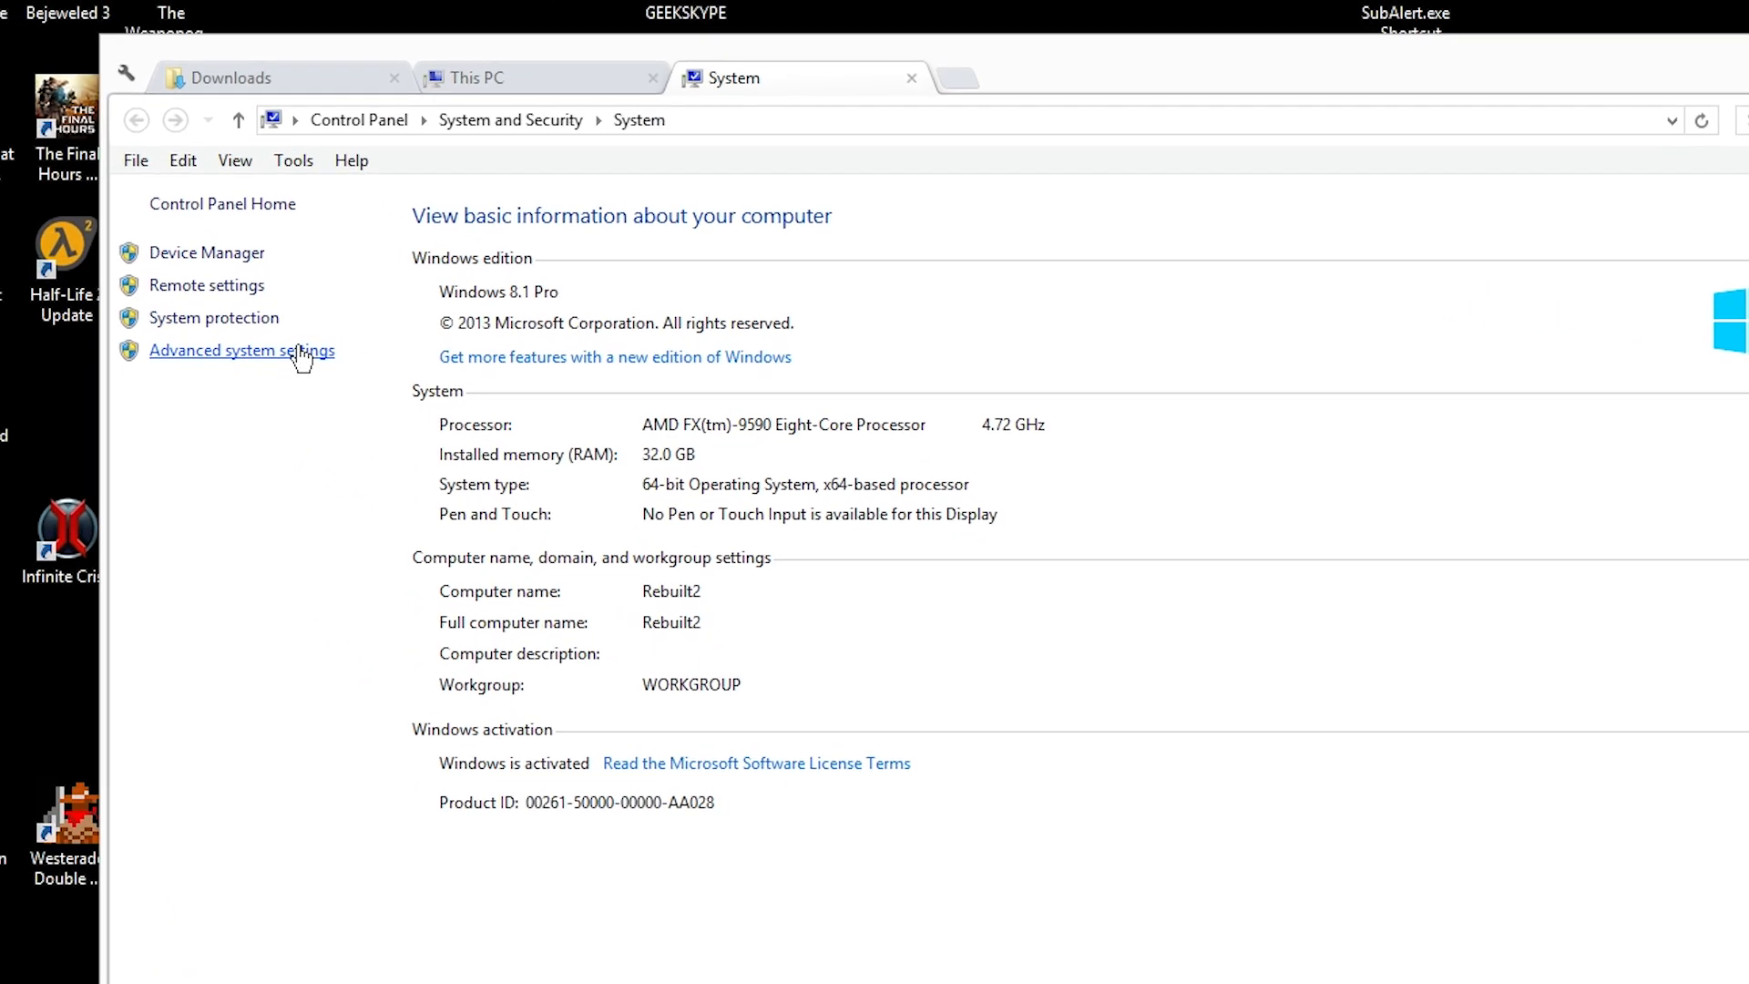
Step: Open the TEMP user variable (D:\Temp\temp2) for editing, checking drive D's free space first
click(243, 350)
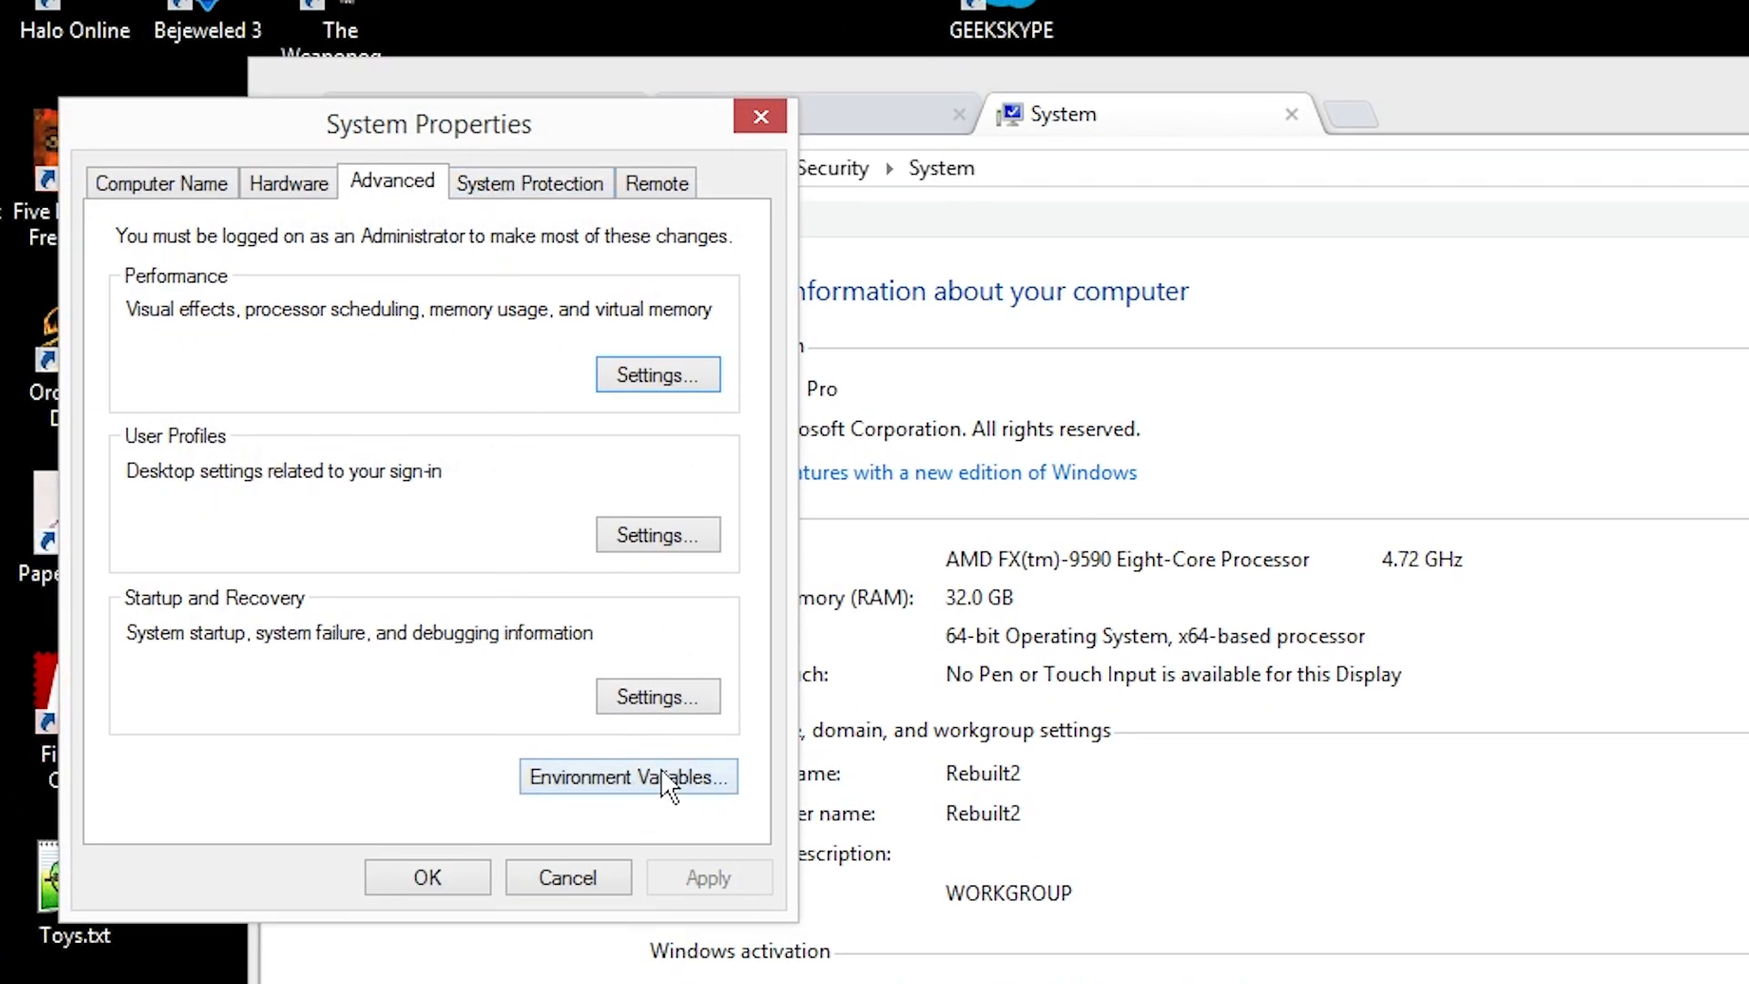
click(627, 776)
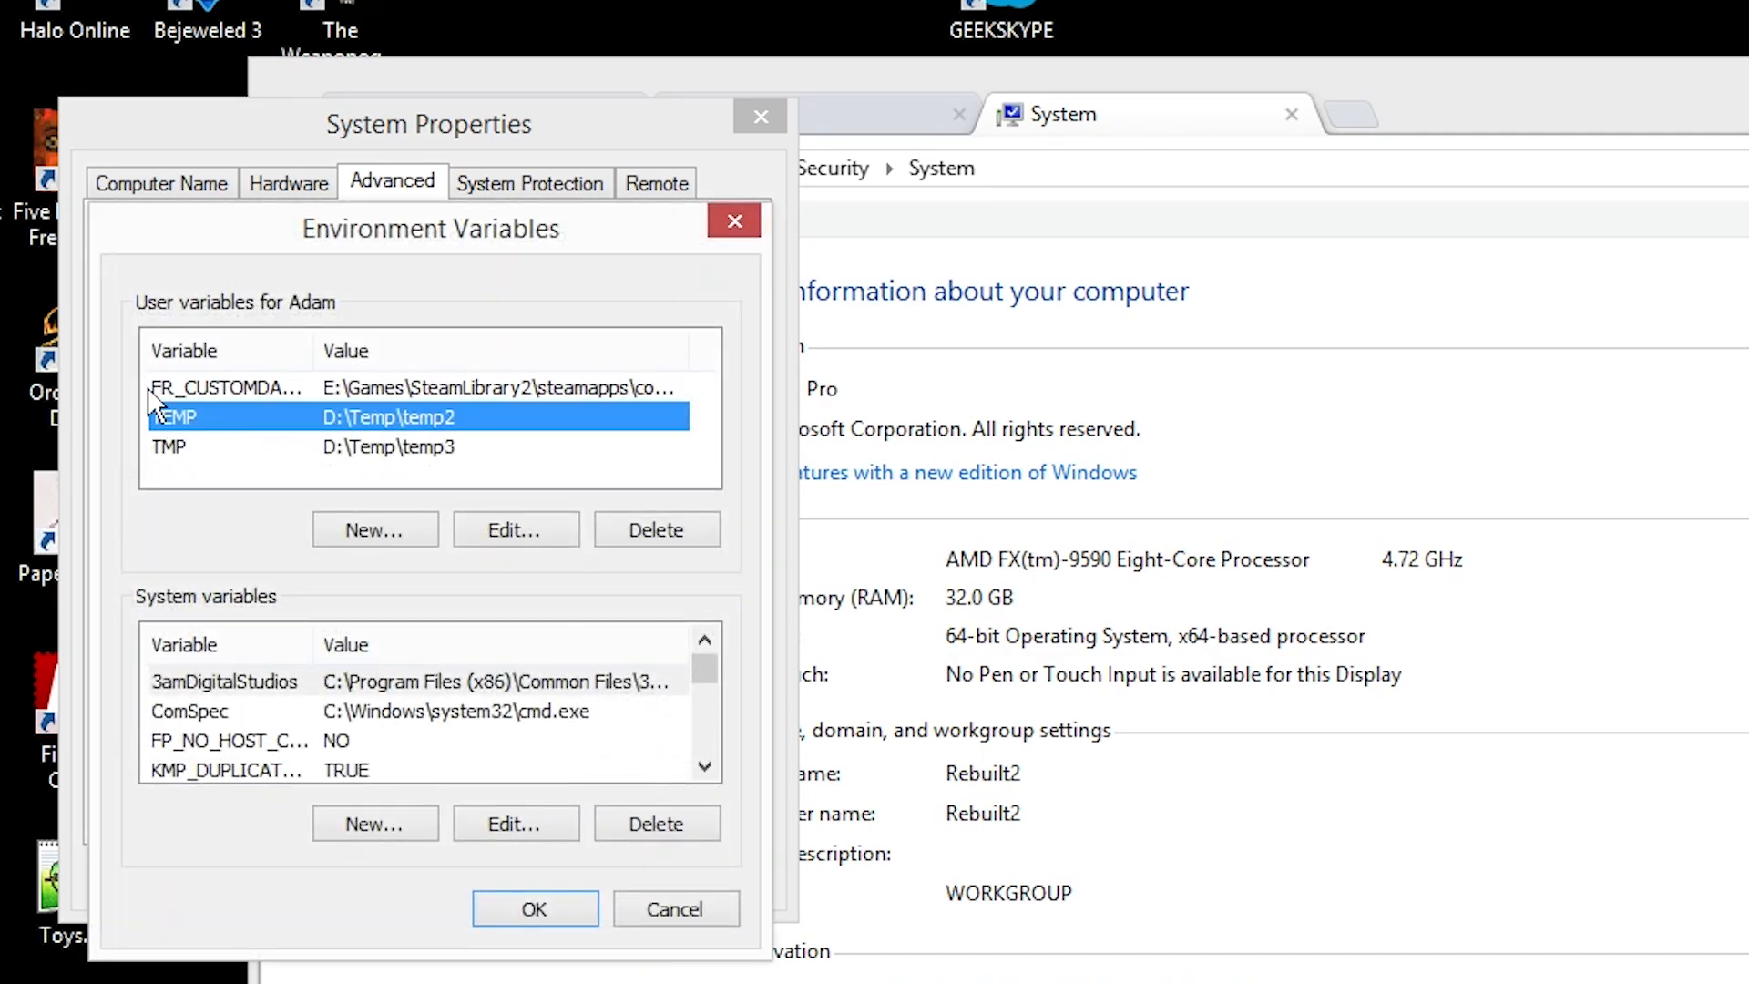
click(514, 528)
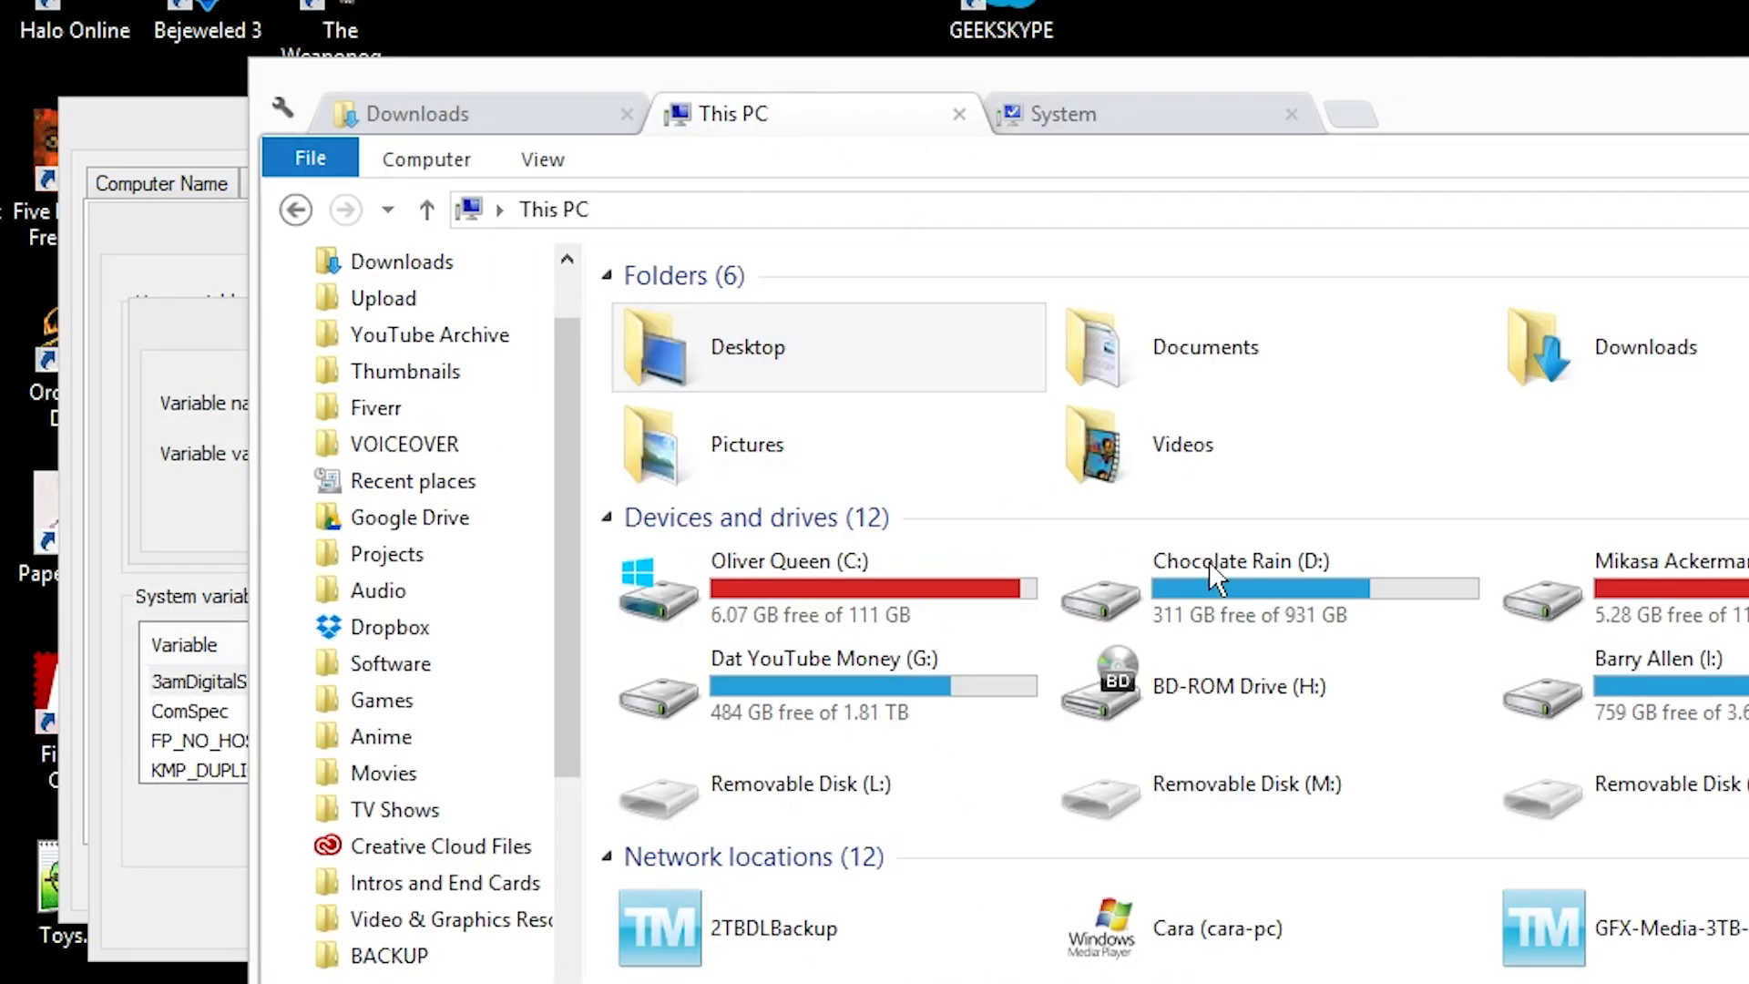
click(1227, 587)
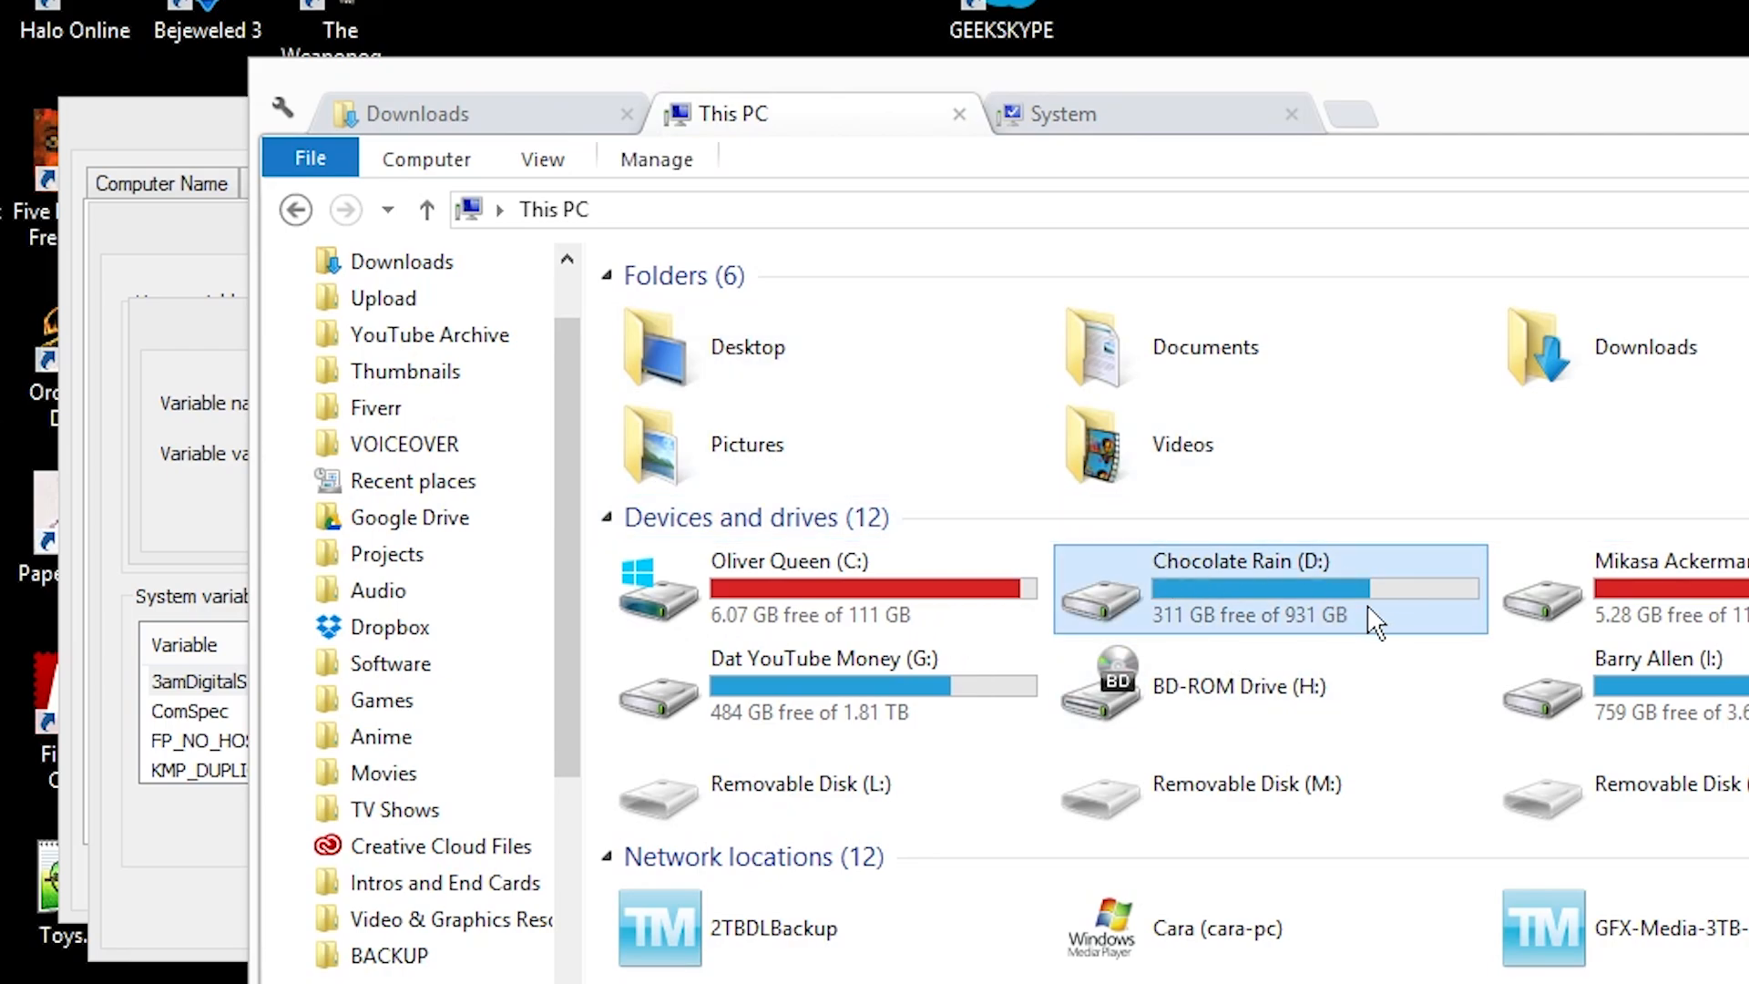
click(804, 588)
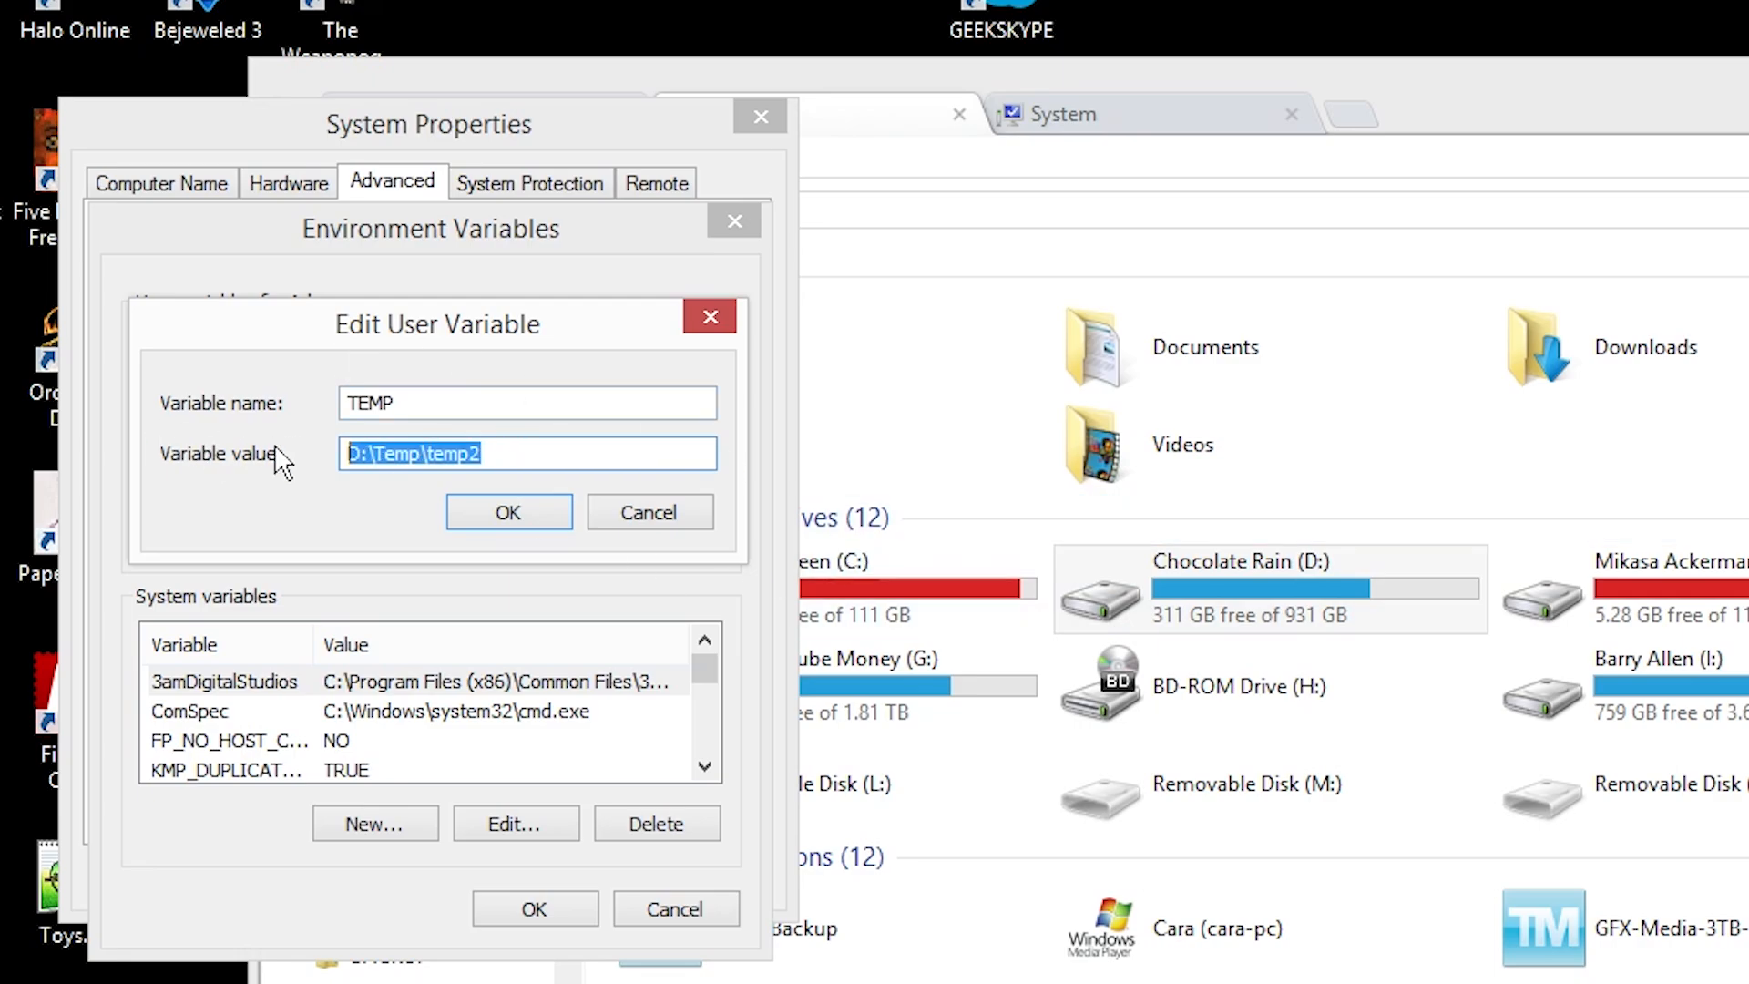
Step: Change TEMP to D:\Temp\Temp2-1, then select TMP and open it for editing
text(D)
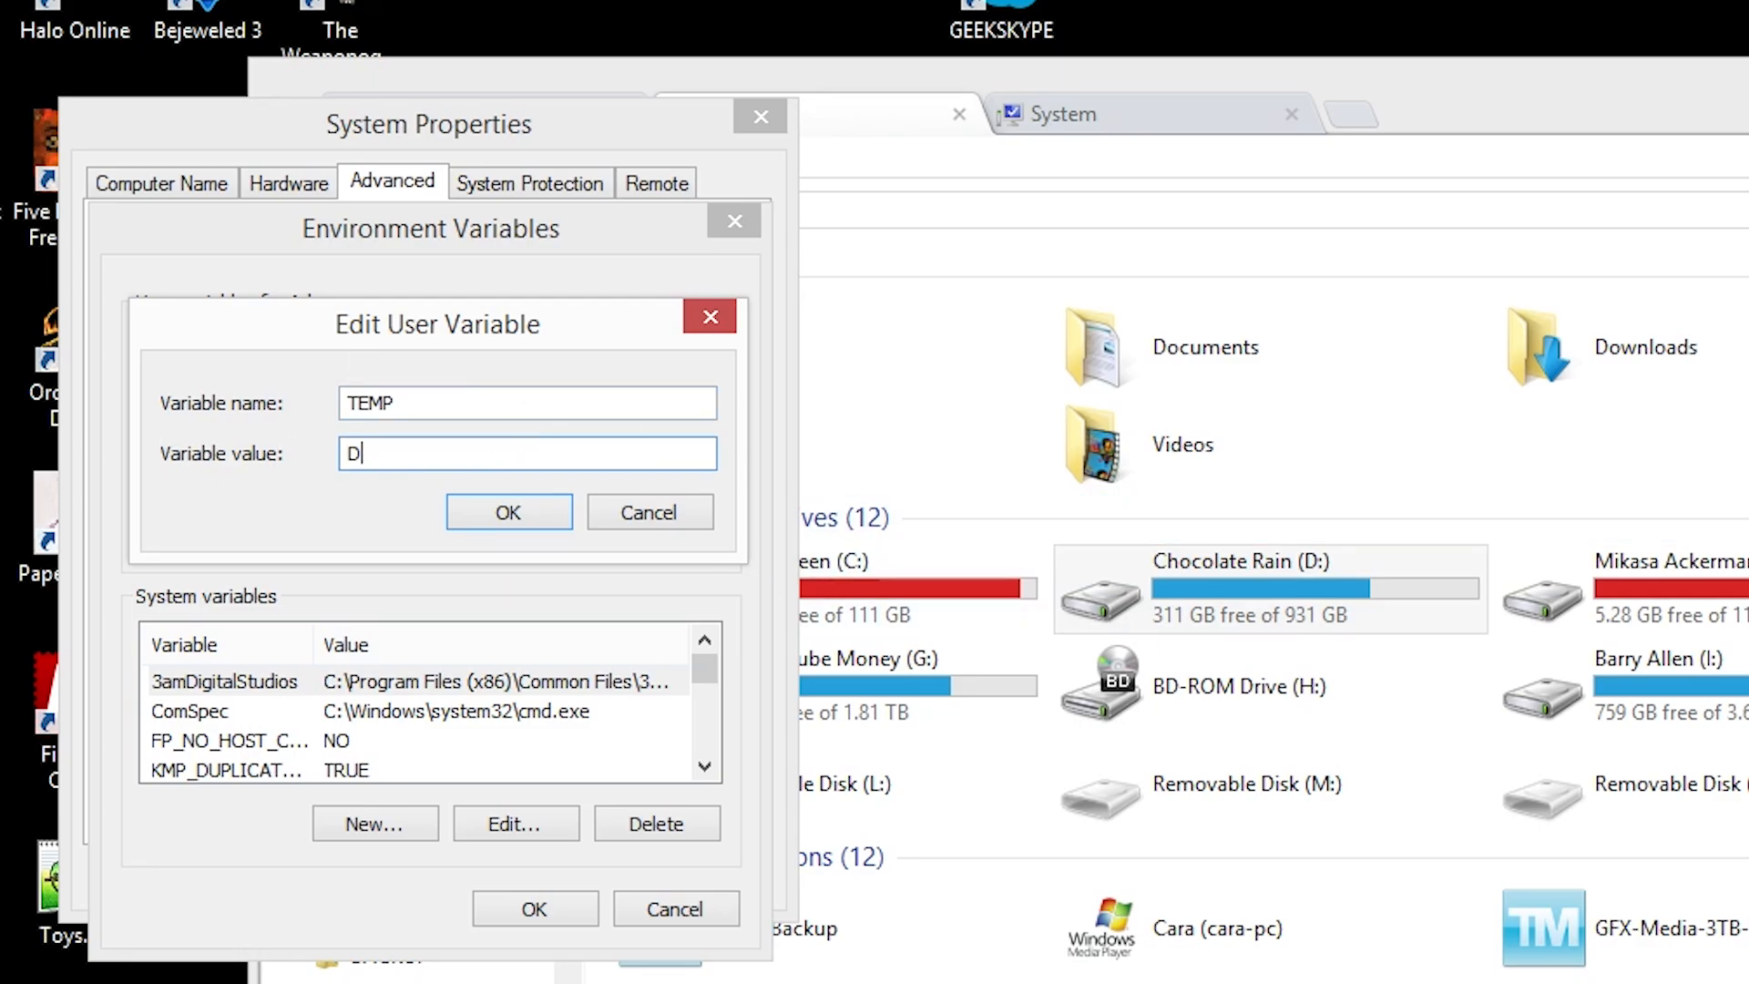
text(:\Temp\T)
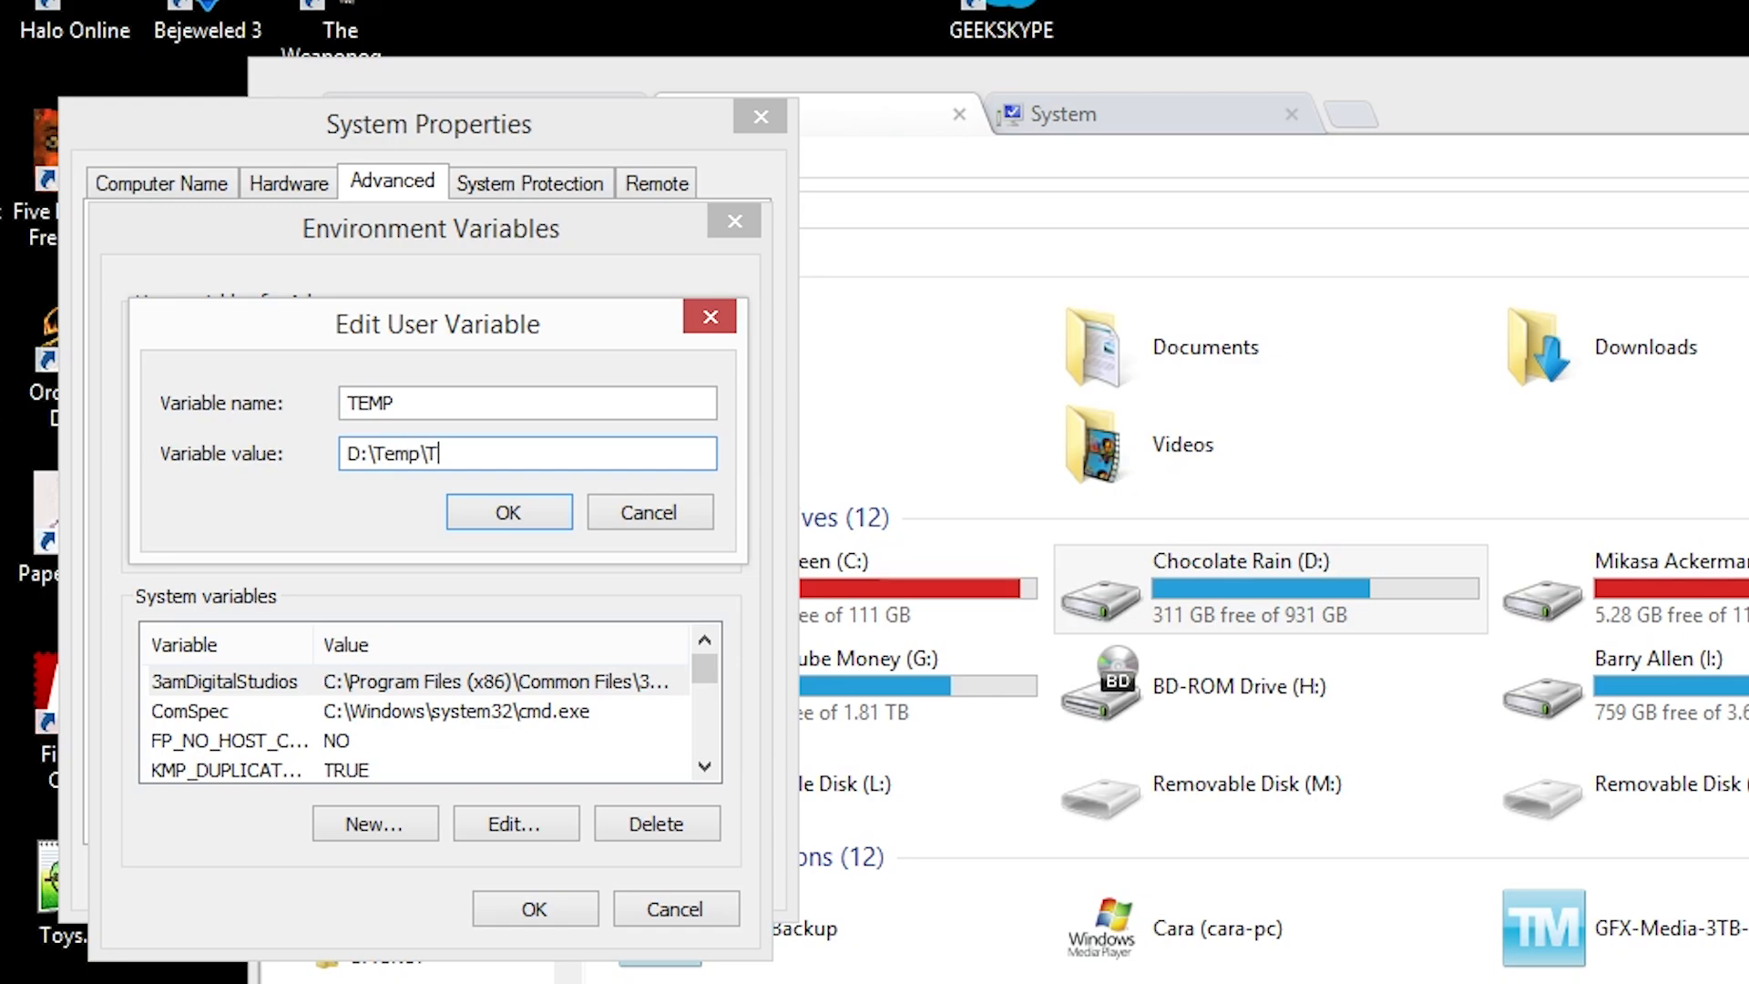
text(emp2-1)
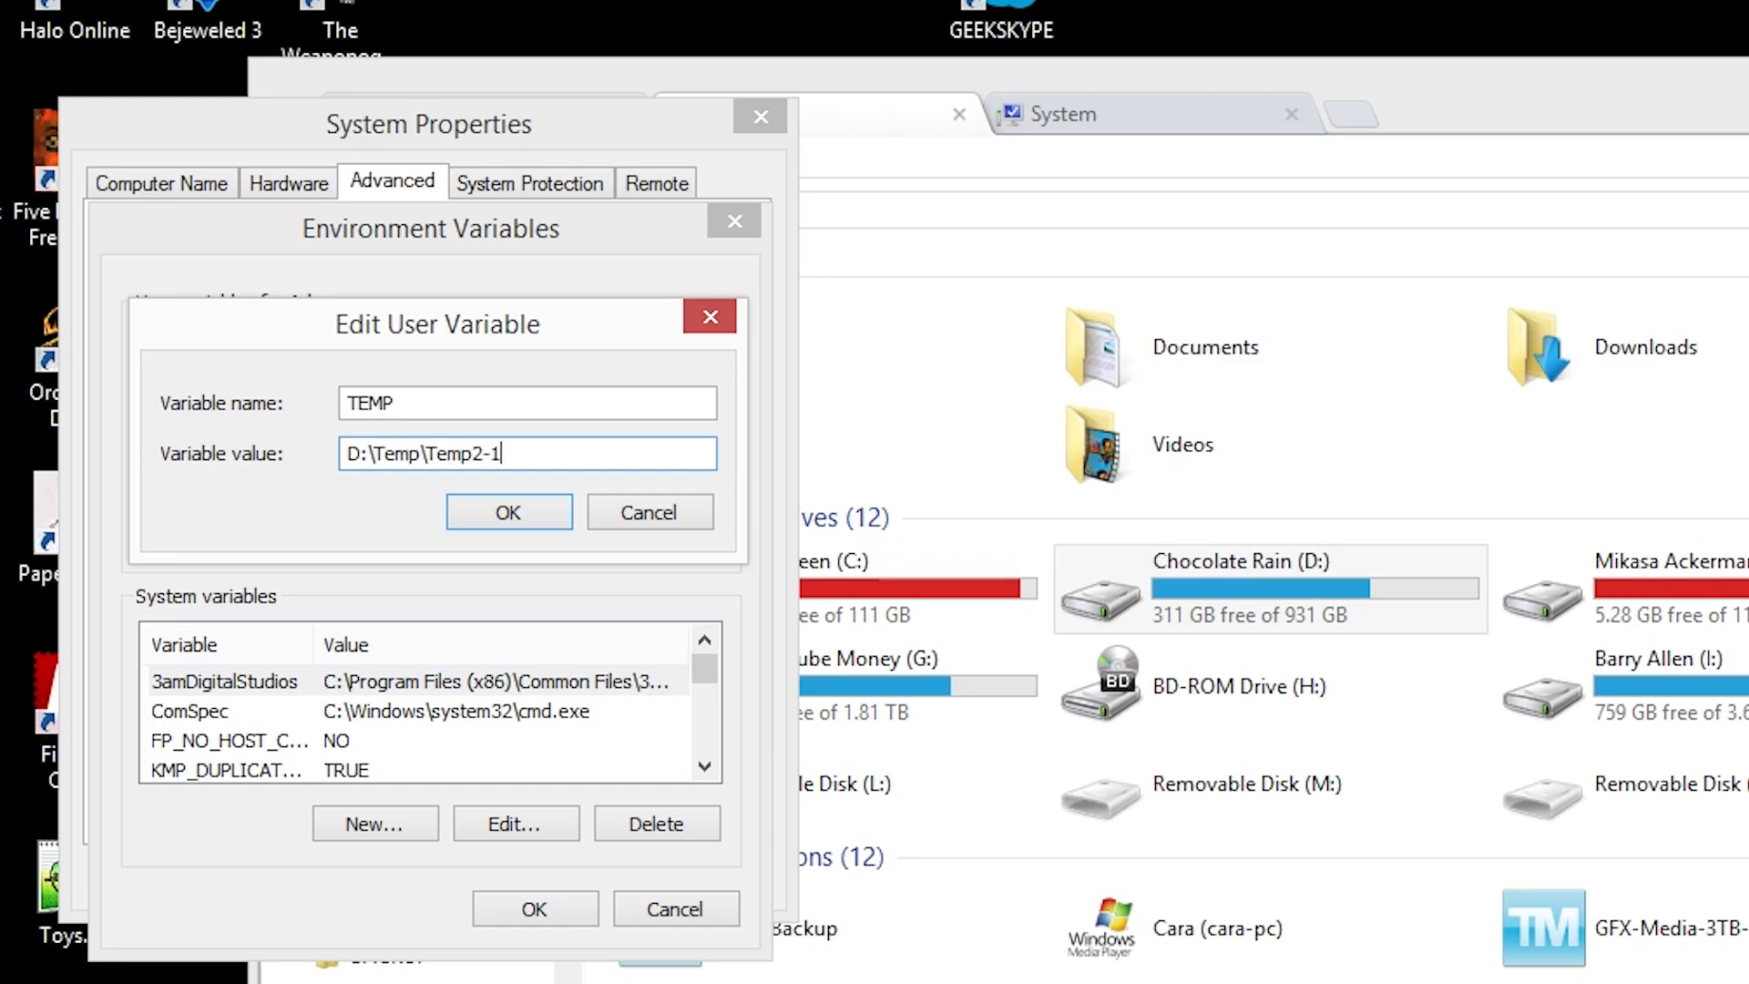
click(508, 512)
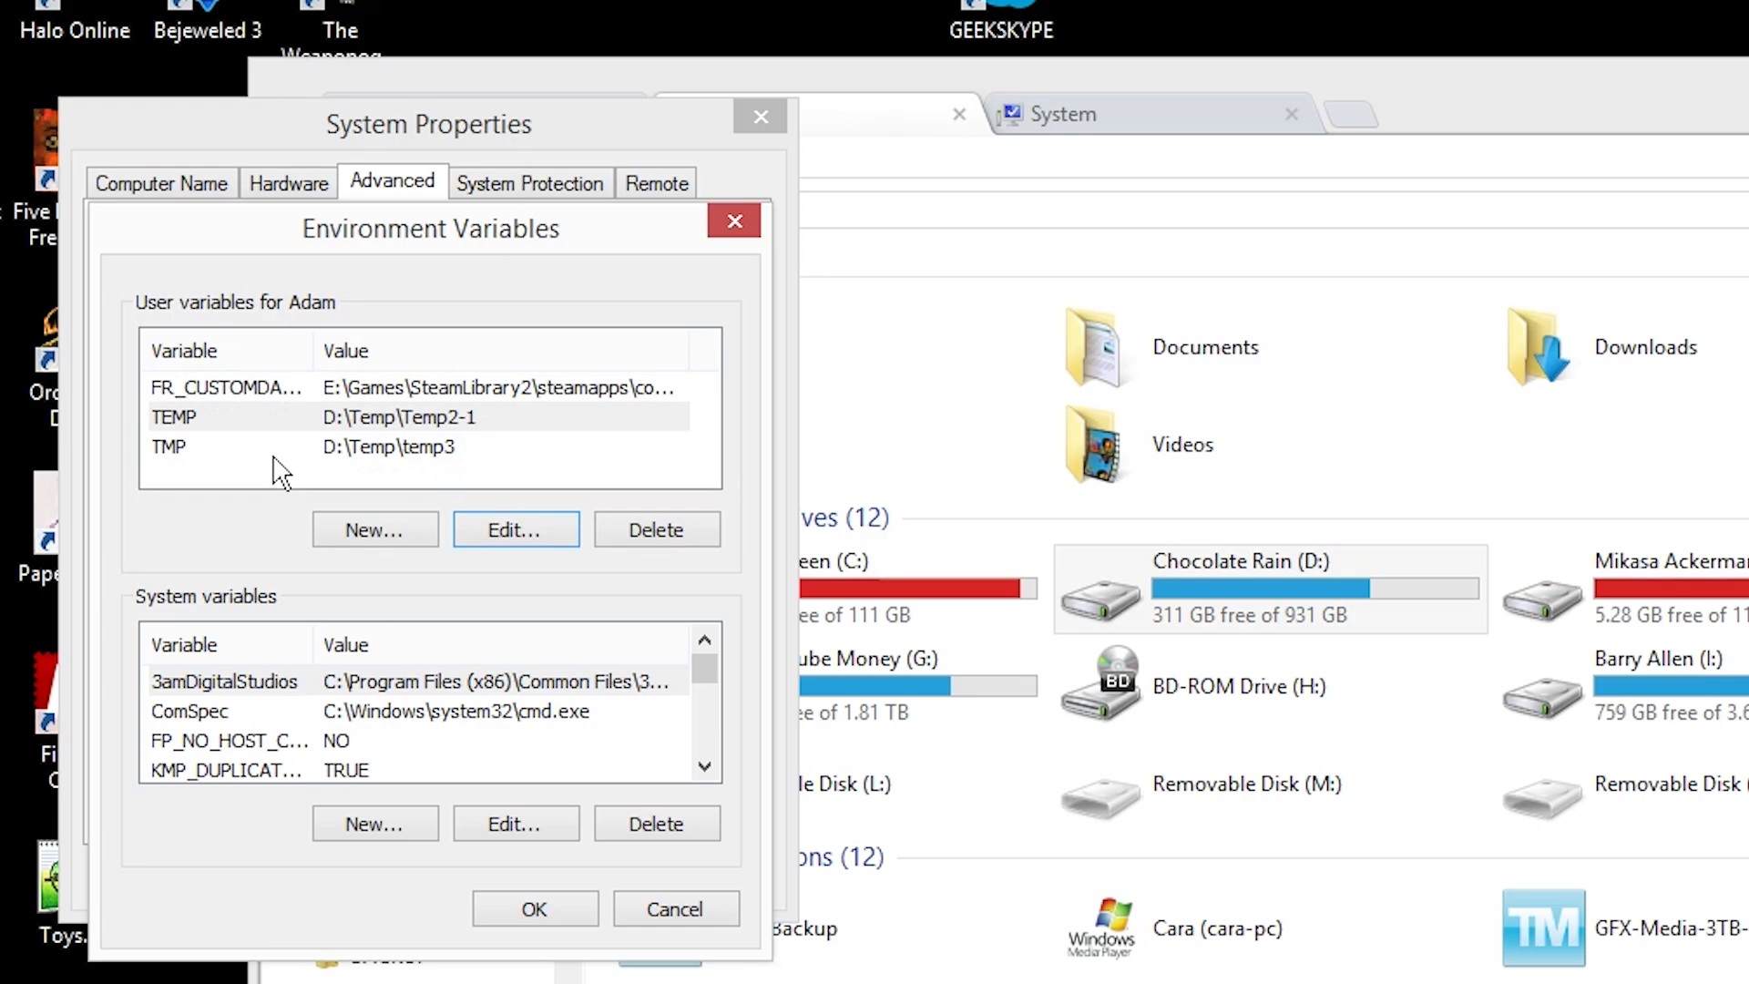
click(513, 529)
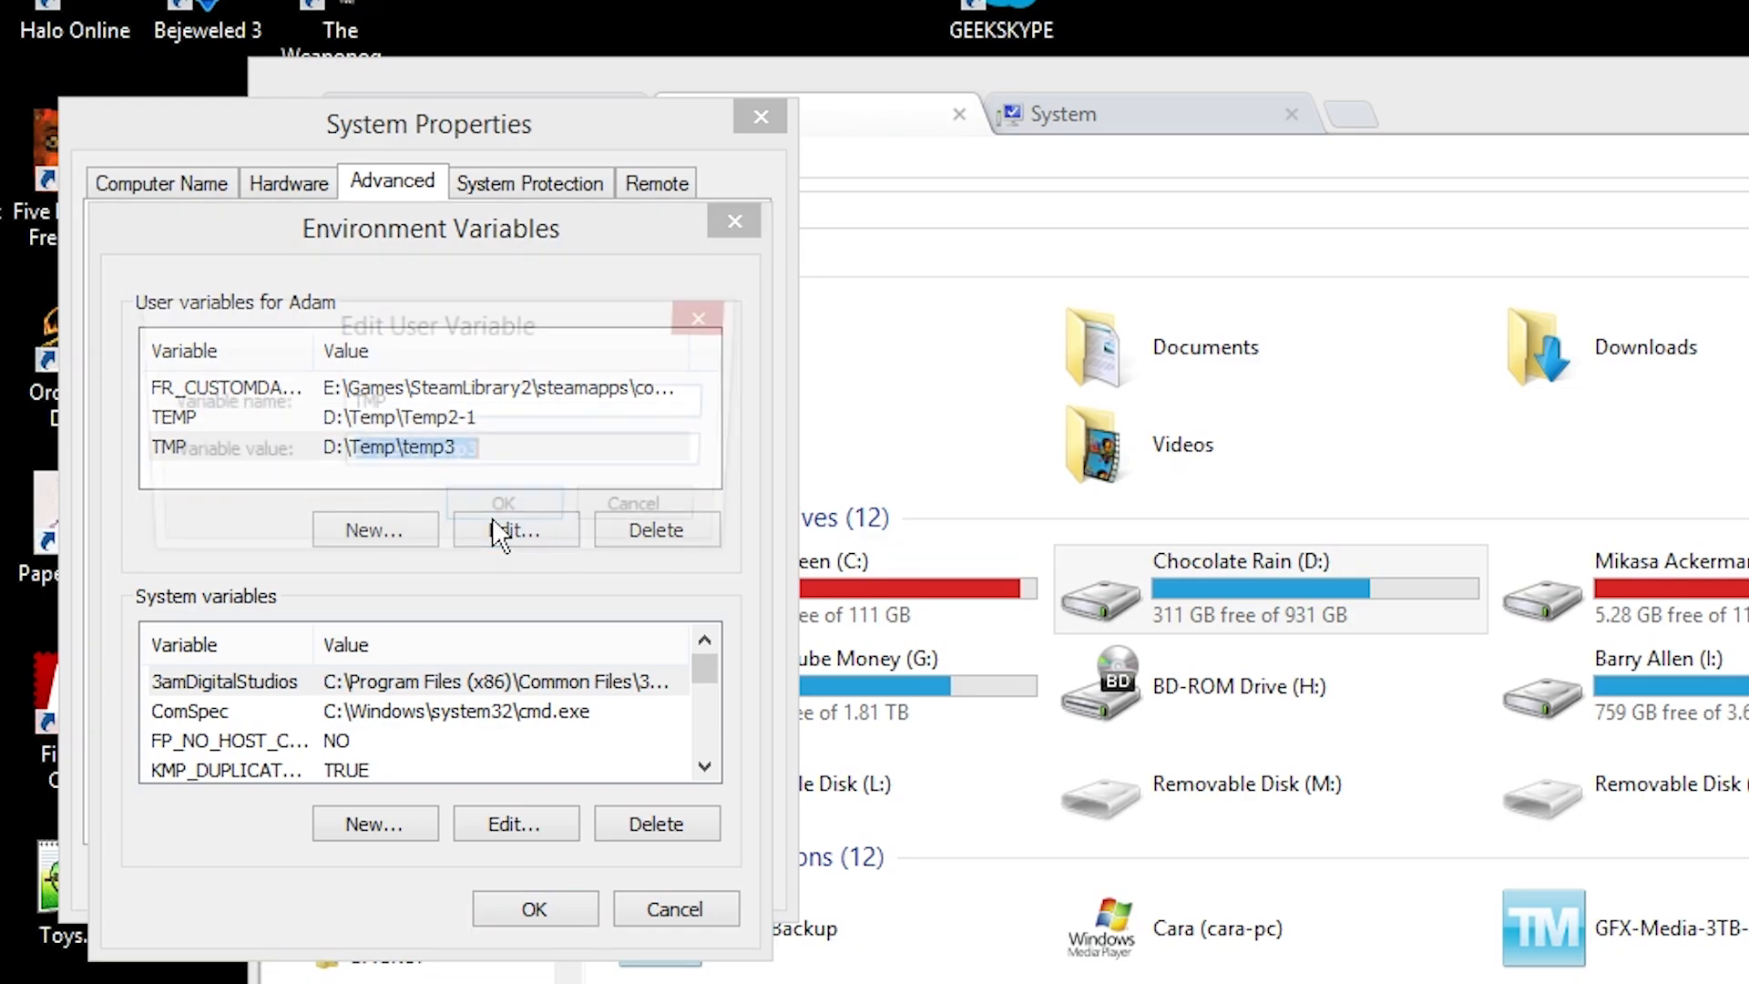
click(503, 503)
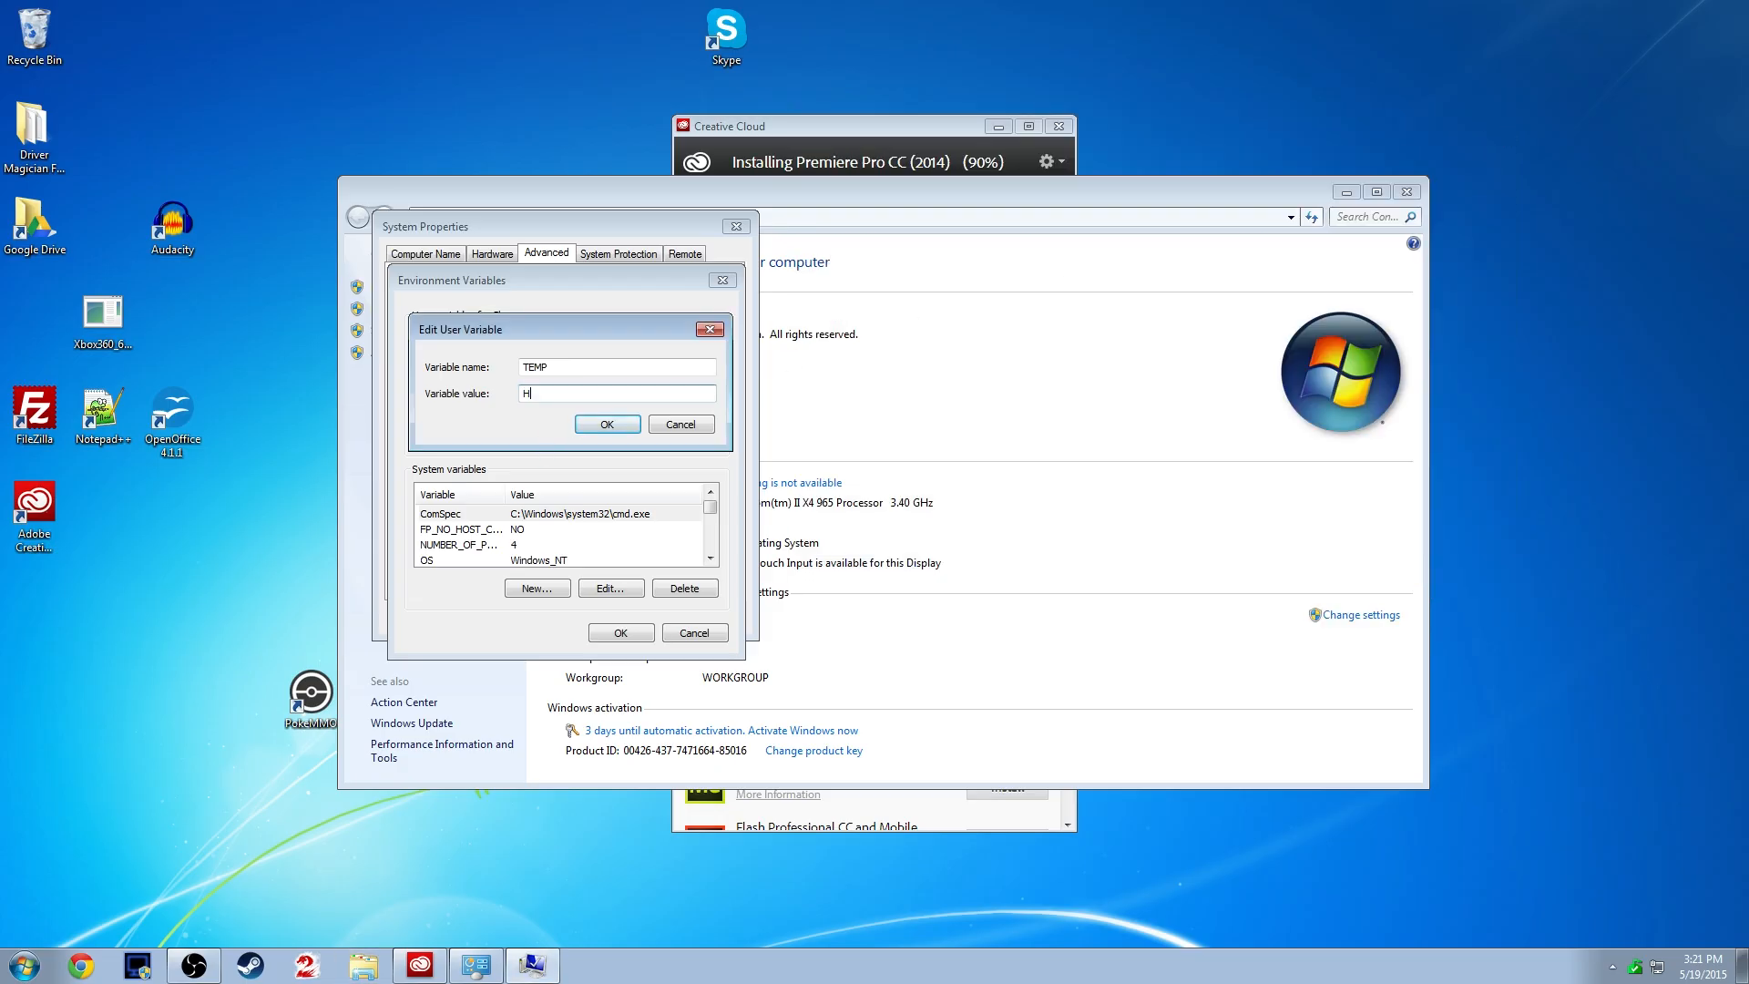
Step: Retype TEMP as H:\Temp\T1, then edit TMP and accept H:\Temp\T2
text(:\temp)
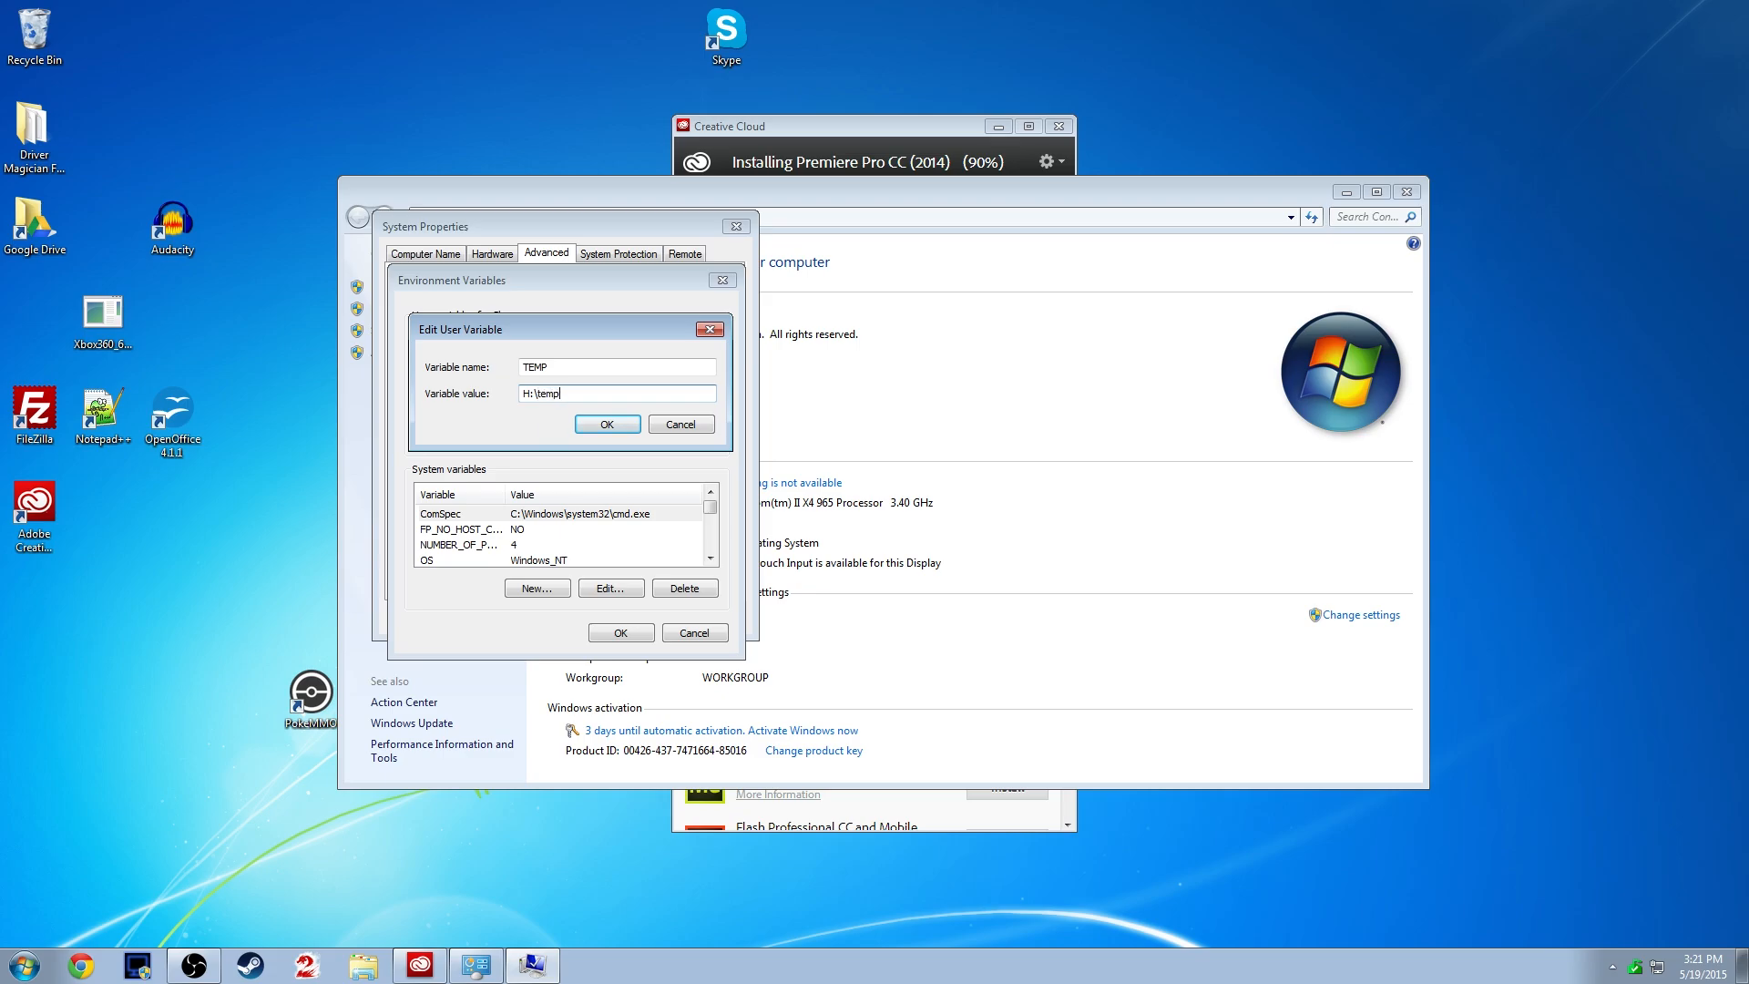
text(\t)
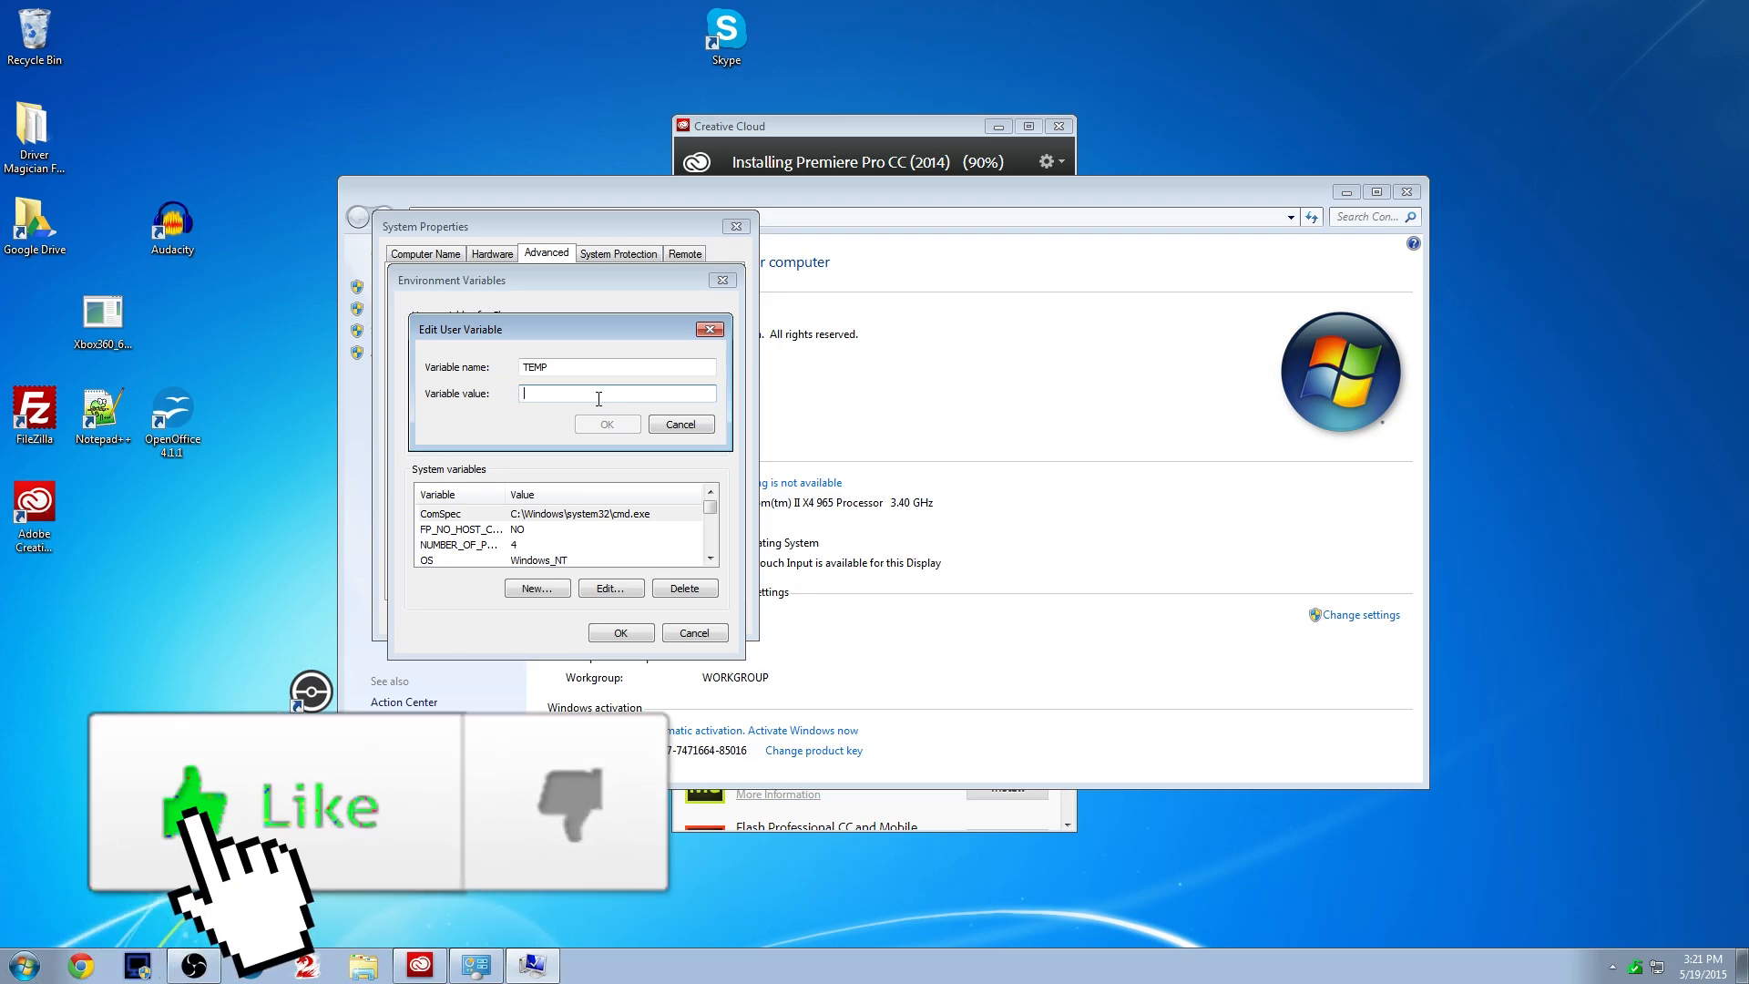
text(H:\)
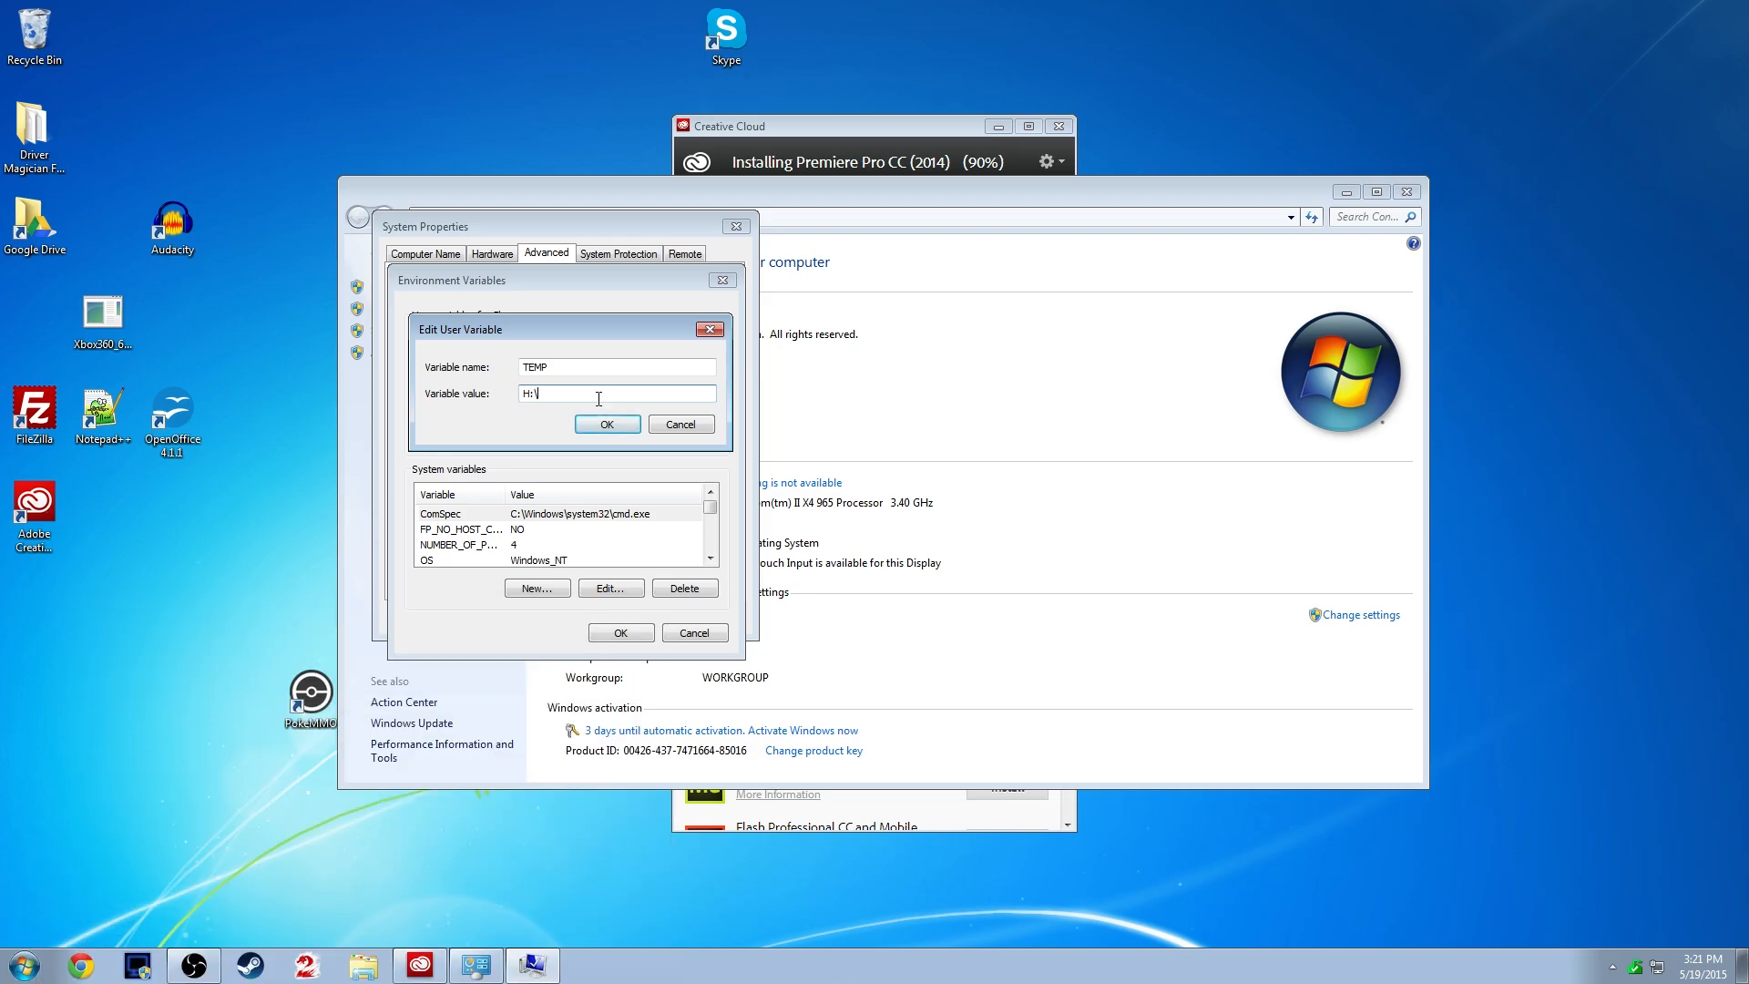
text(Temp\T1)
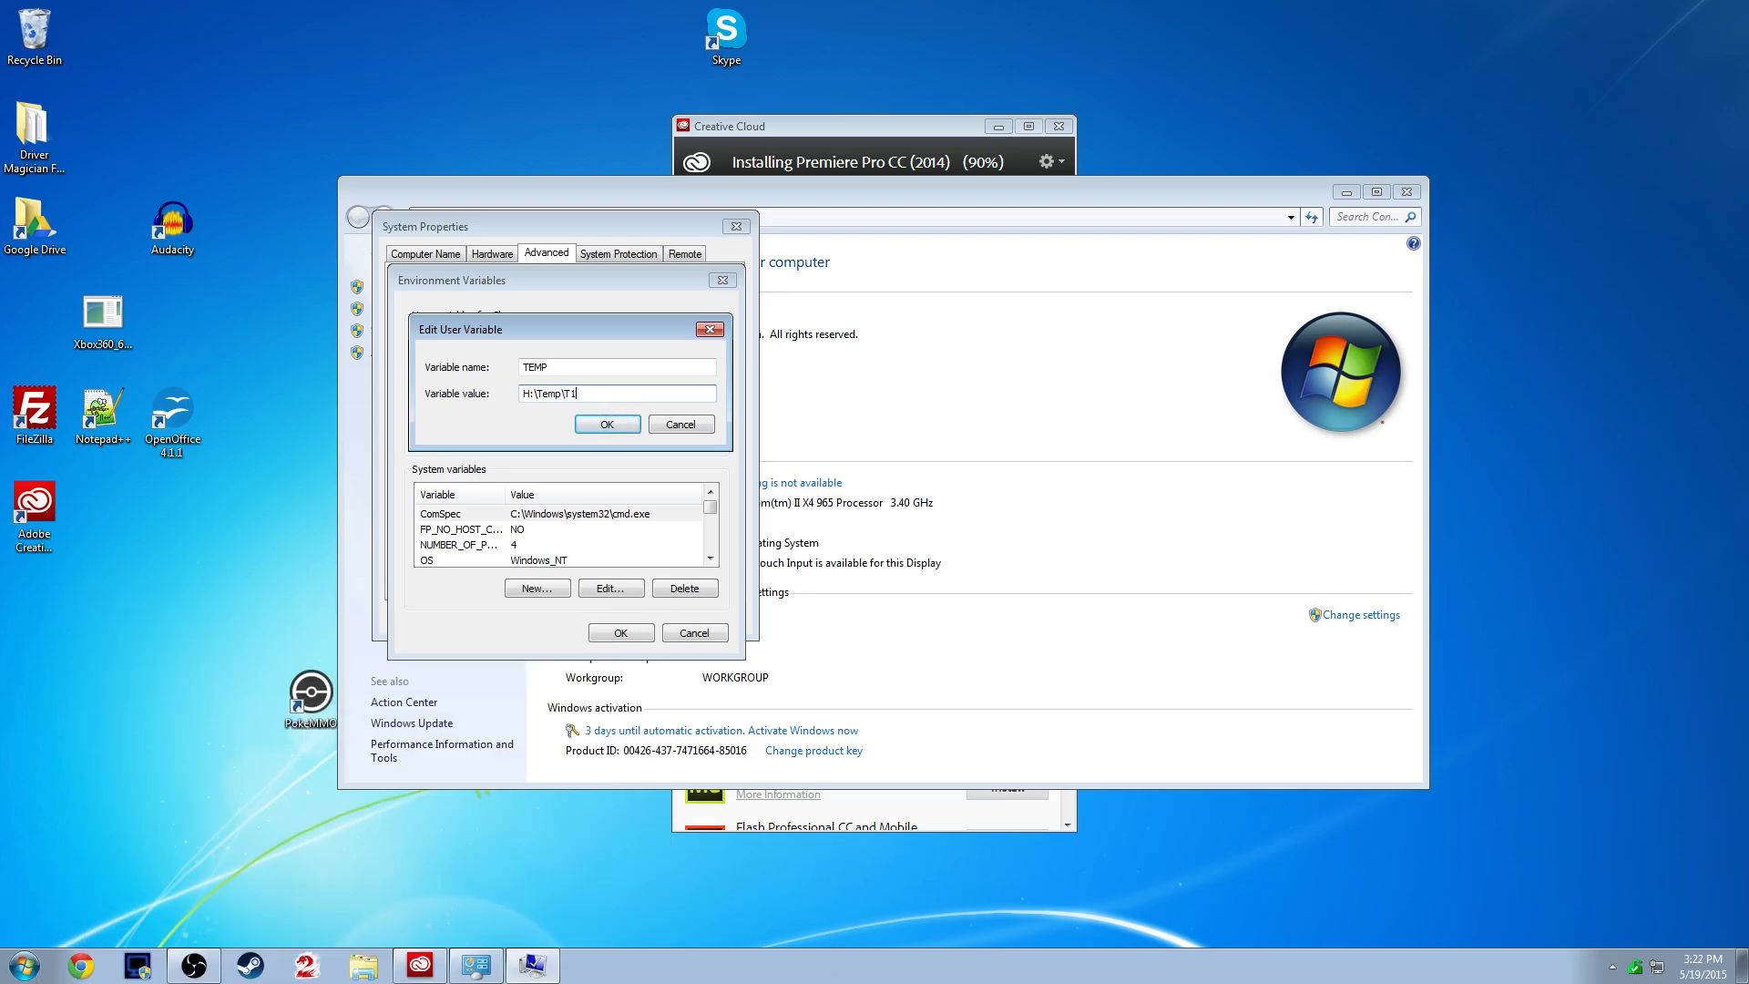
click(607, 423)
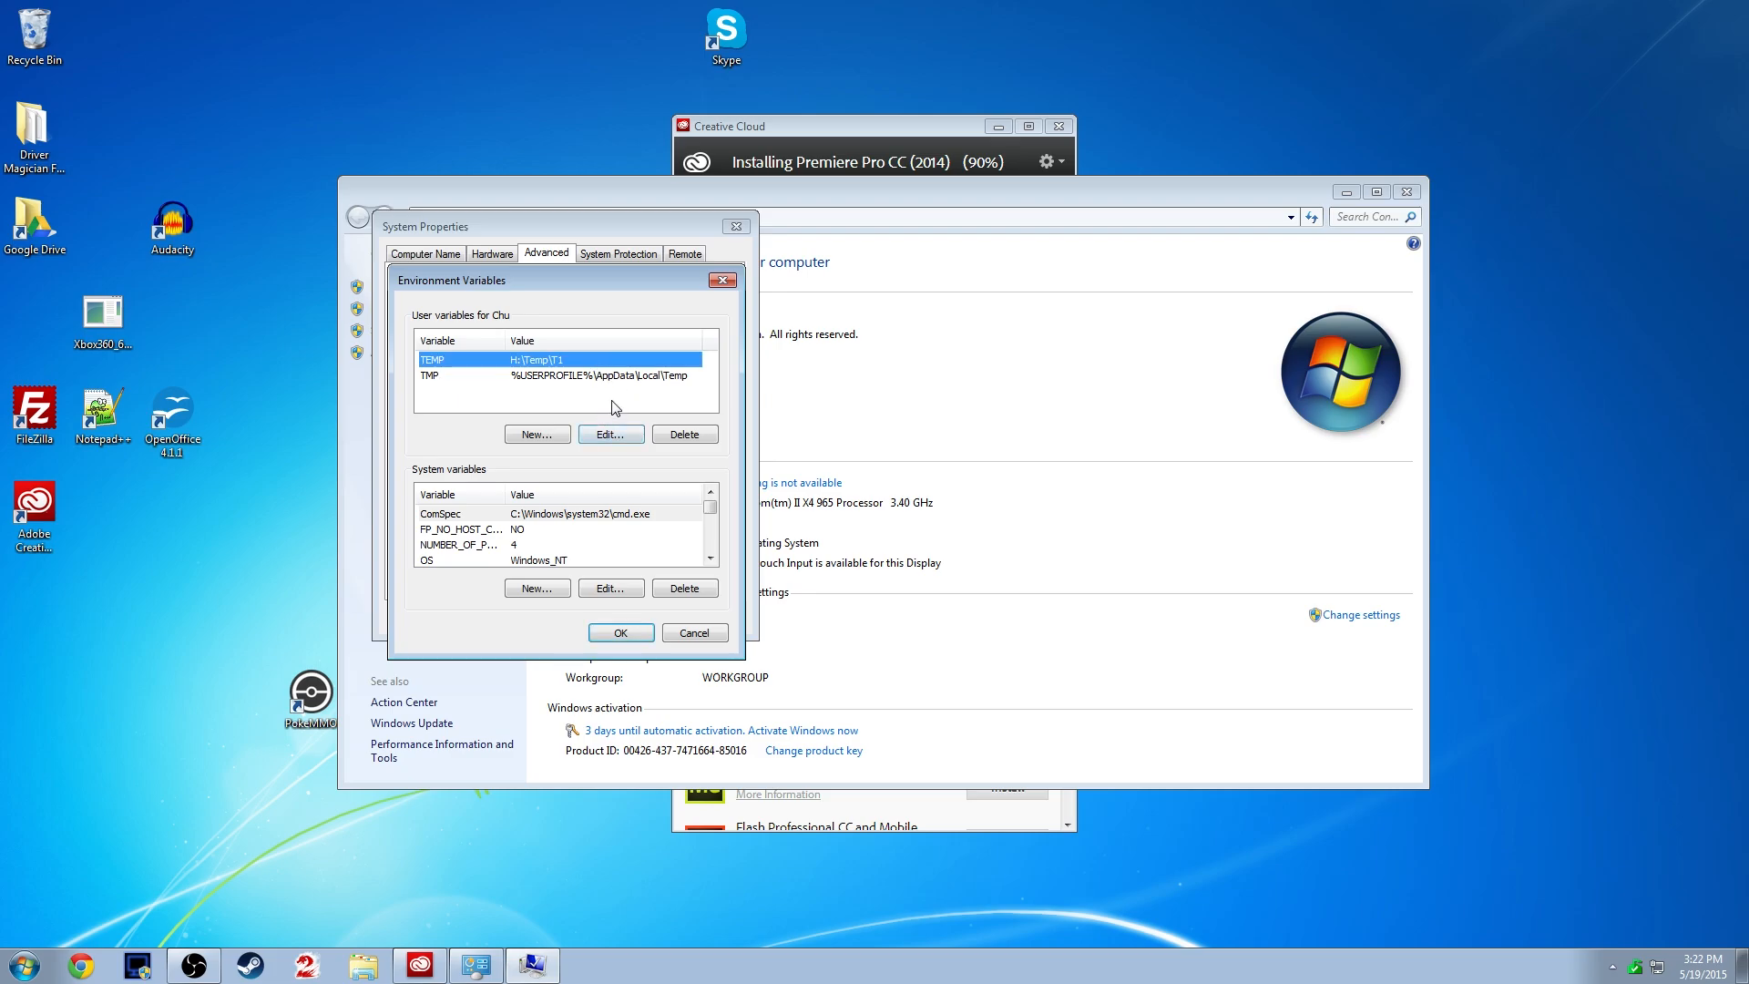
click(610, 432)
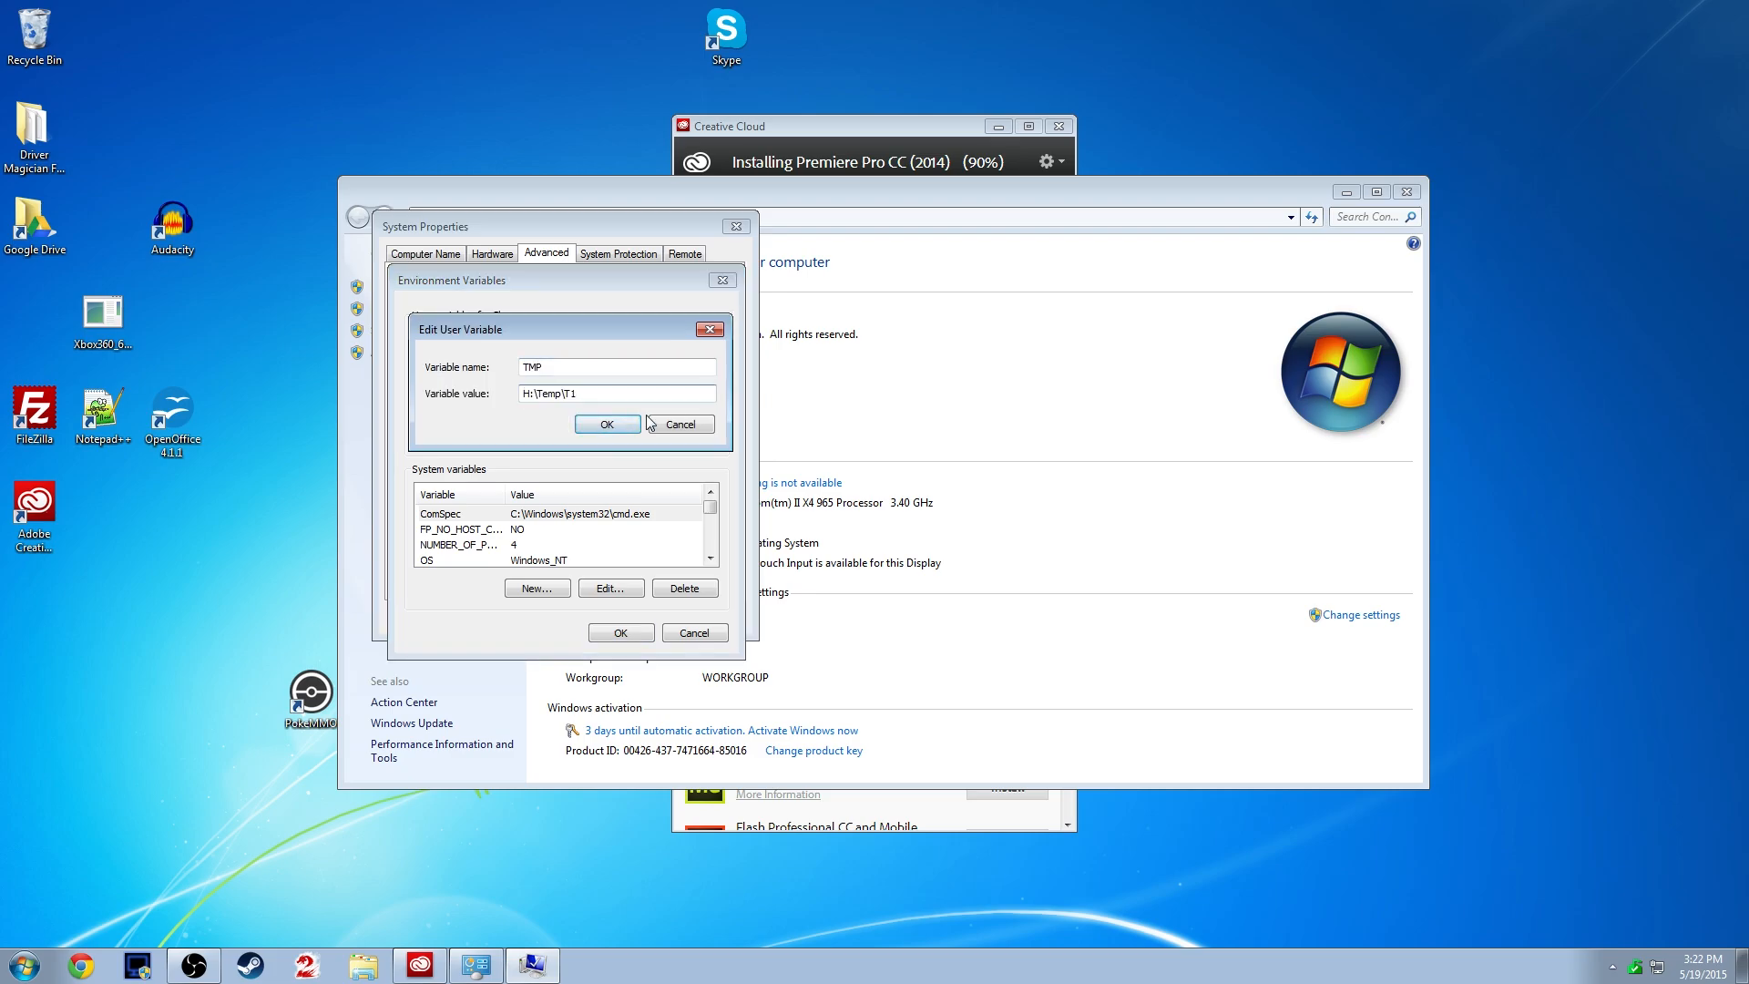
click(607, 424)
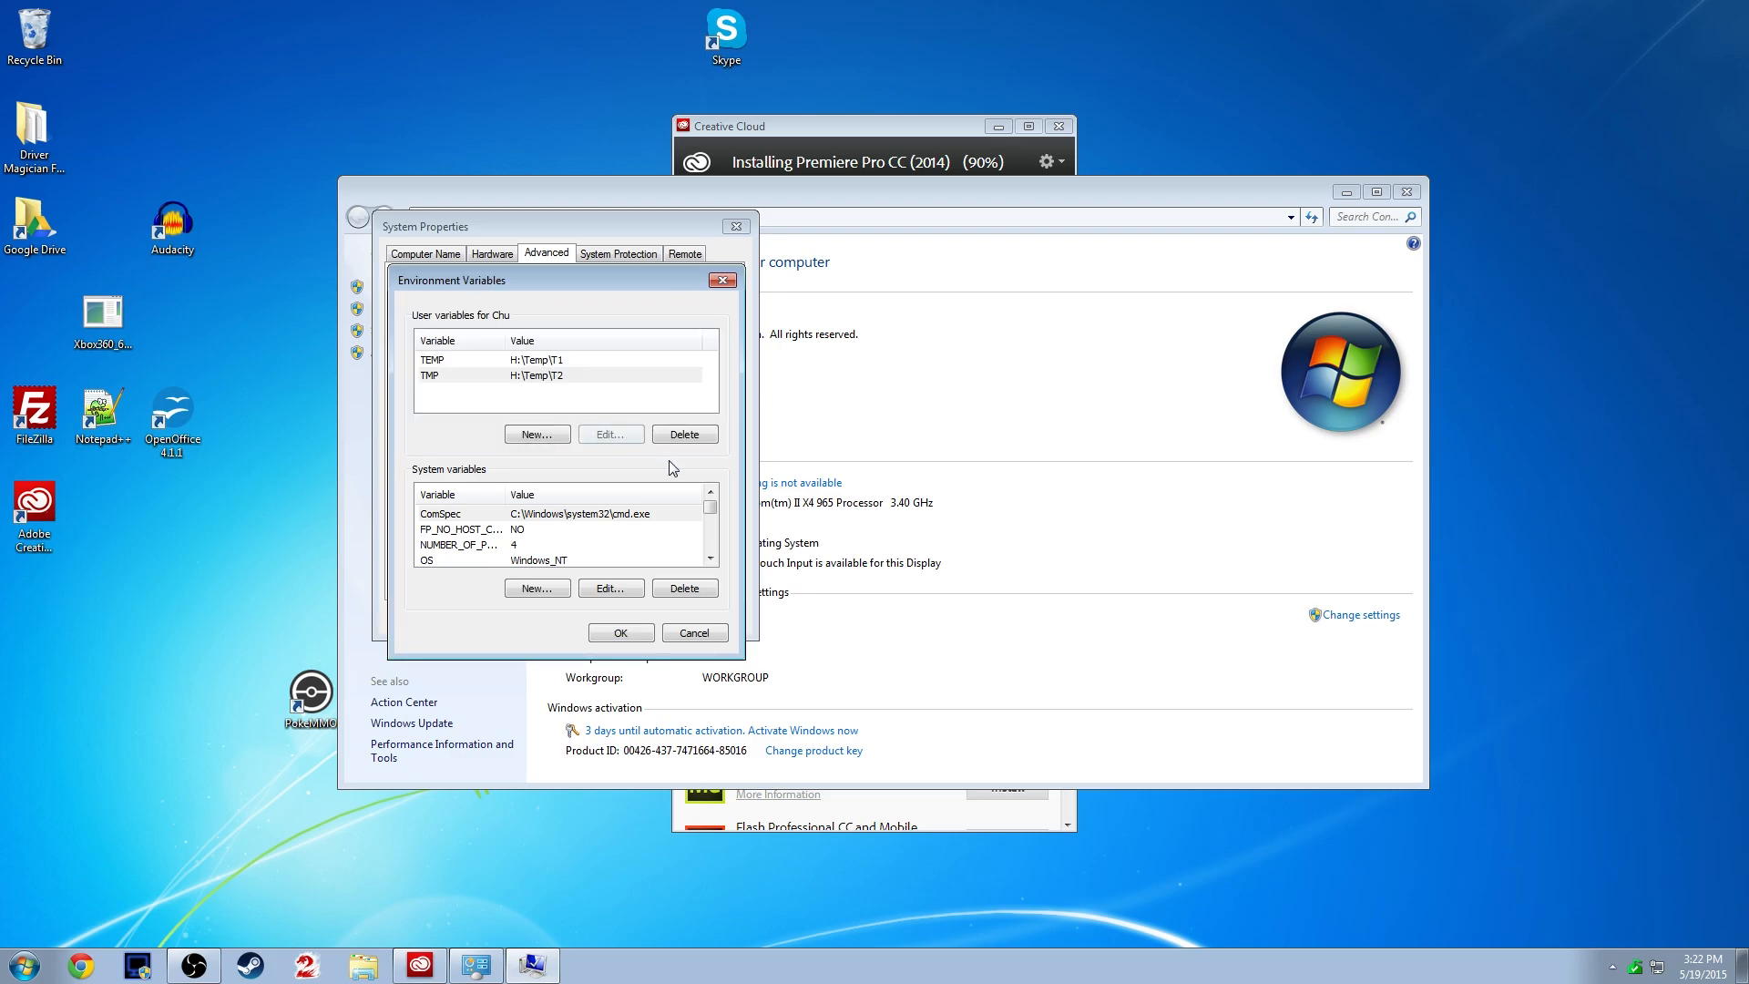